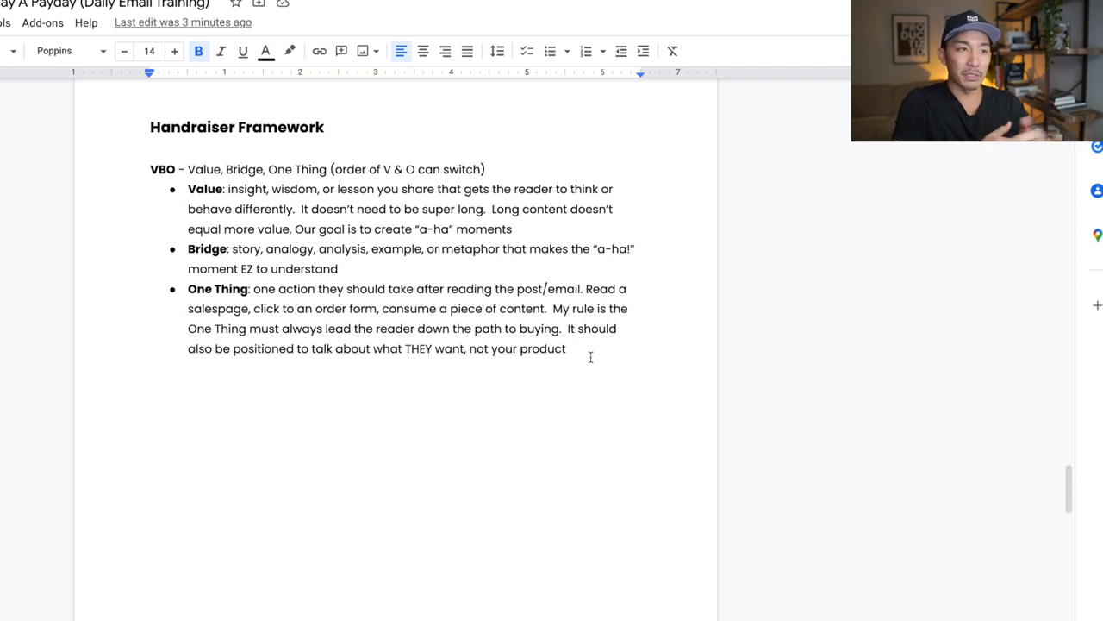
mouse_move(122, 126)
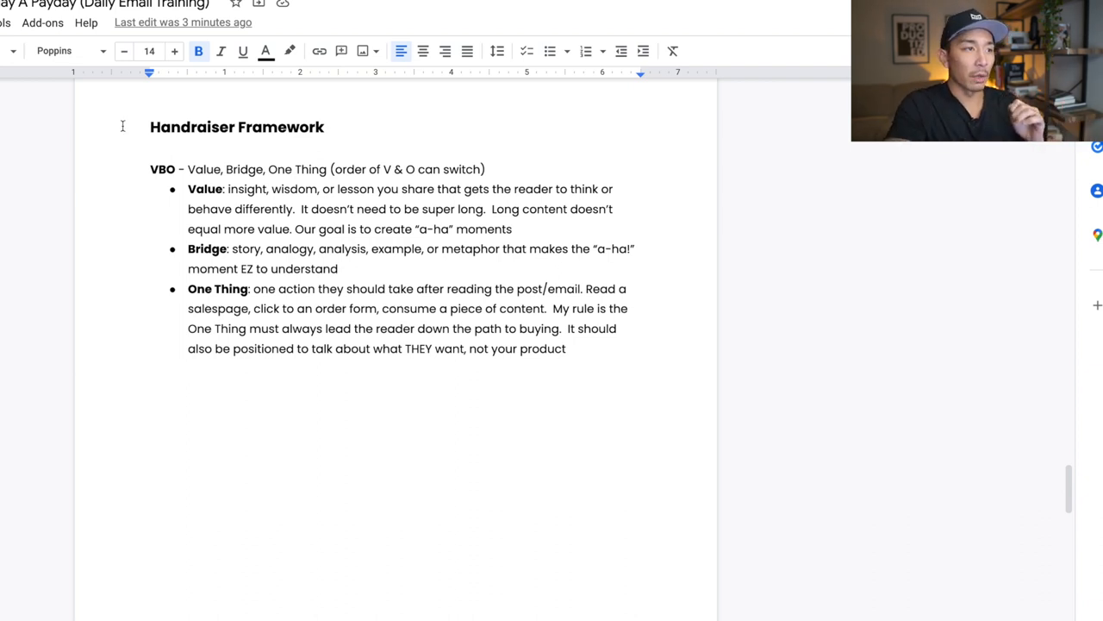
- Highlight the VBO acronym and key words in the Value and One Thing definitions
double_click(191, 126)
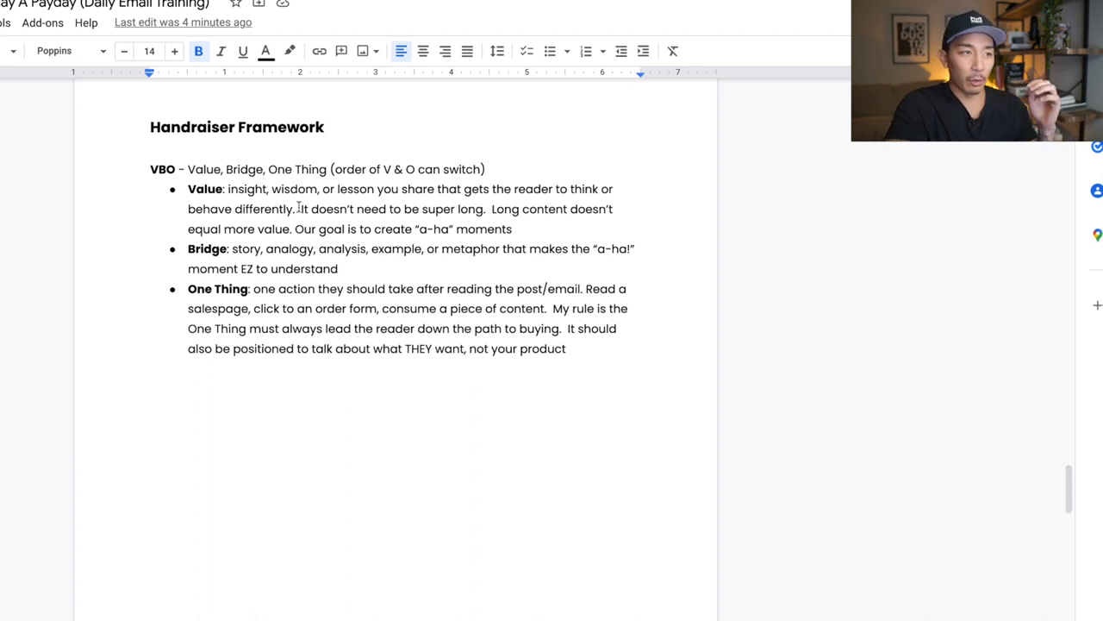
mouse_move(158, 163)
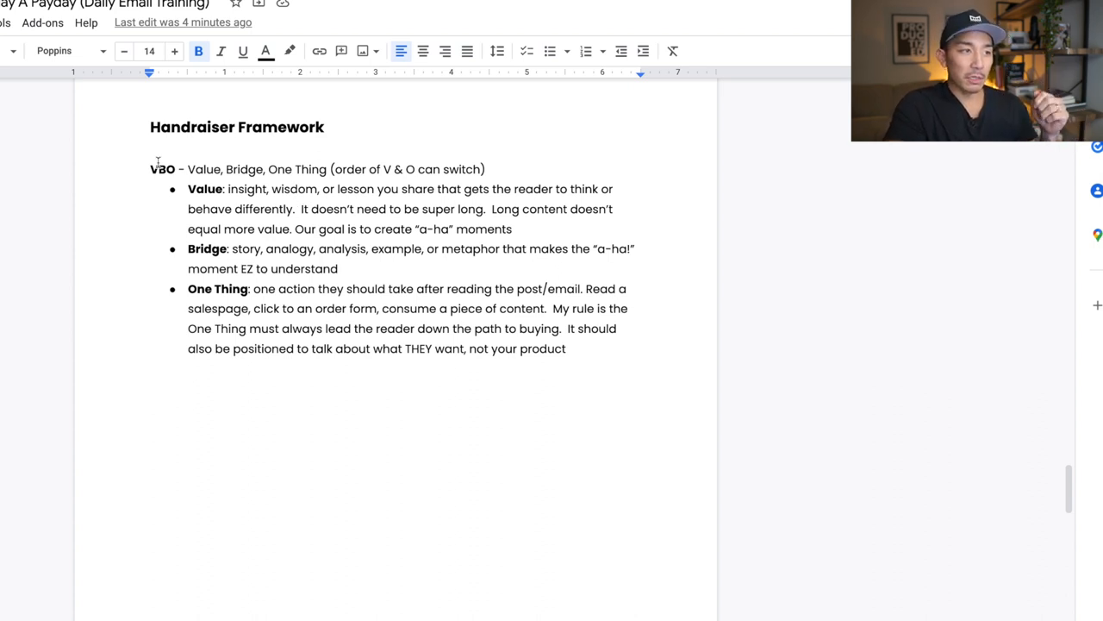
double_click(162, 169)
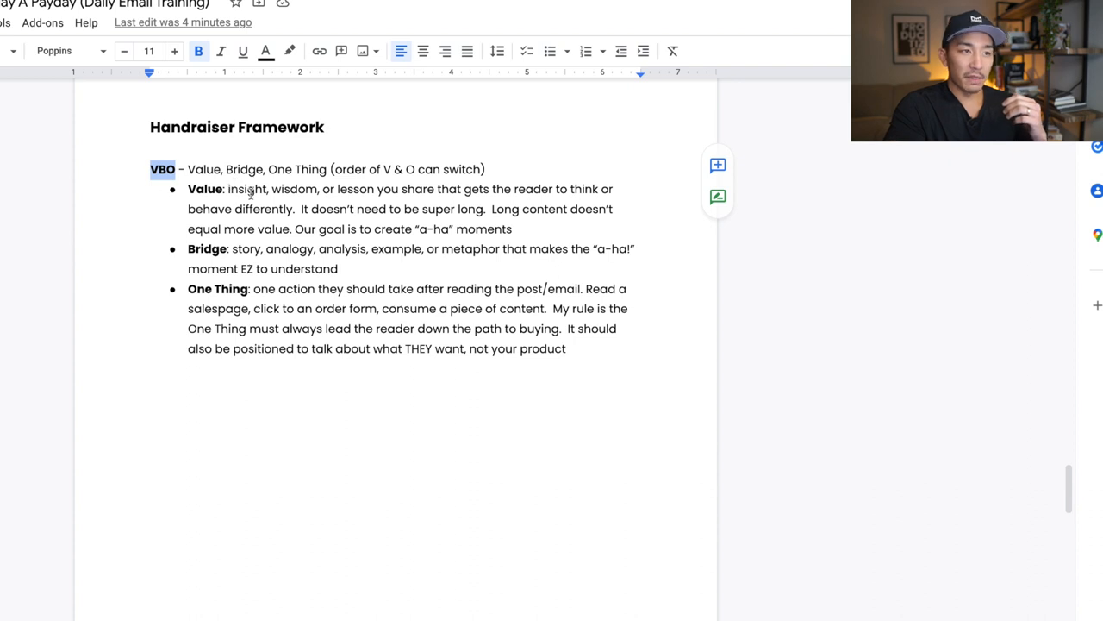
mouse_move(209, 248)
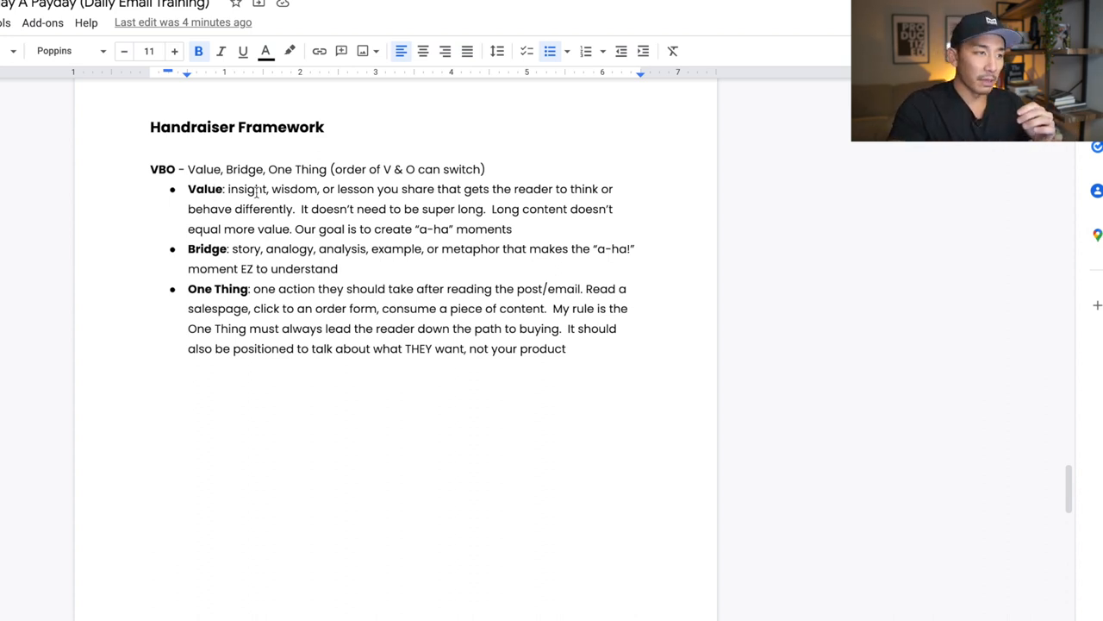
double_click(354, 189)
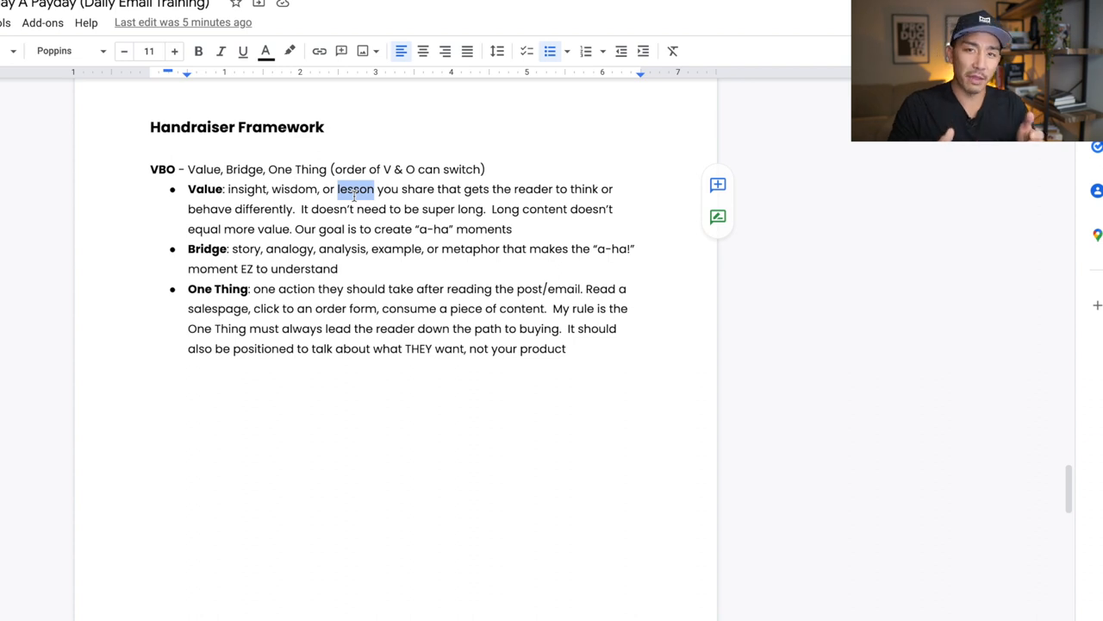
left_click(240, 189)
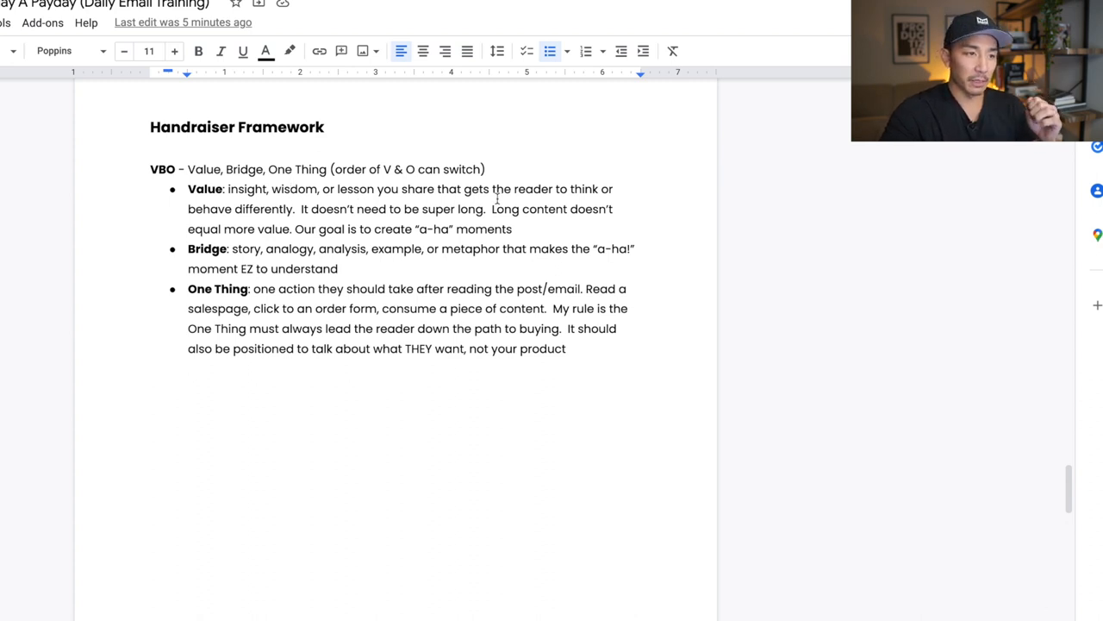
double_click(207, 248)
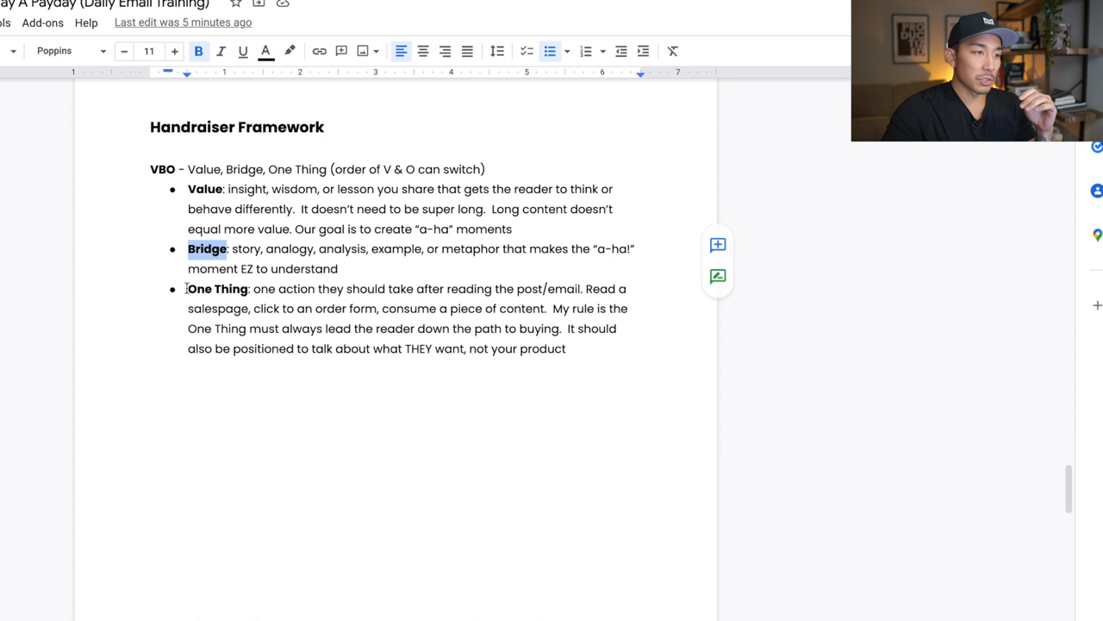
double_click(217, 309)
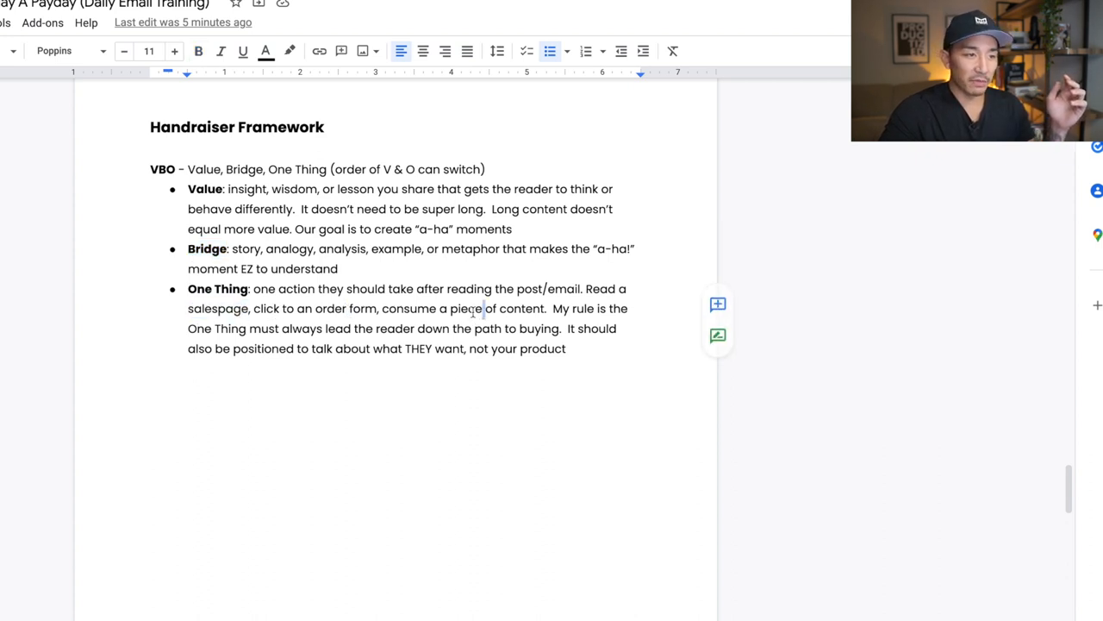
double_click(520, 309)
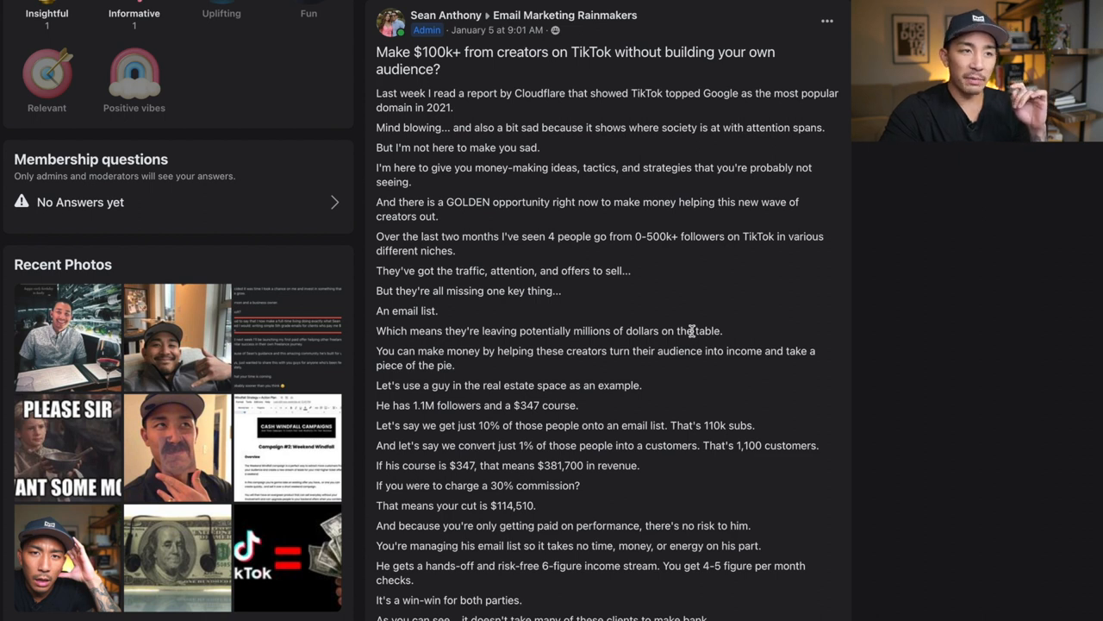
- Read down the TikTok creators post and select its opening lines as the Value part
scroll("down", 3)
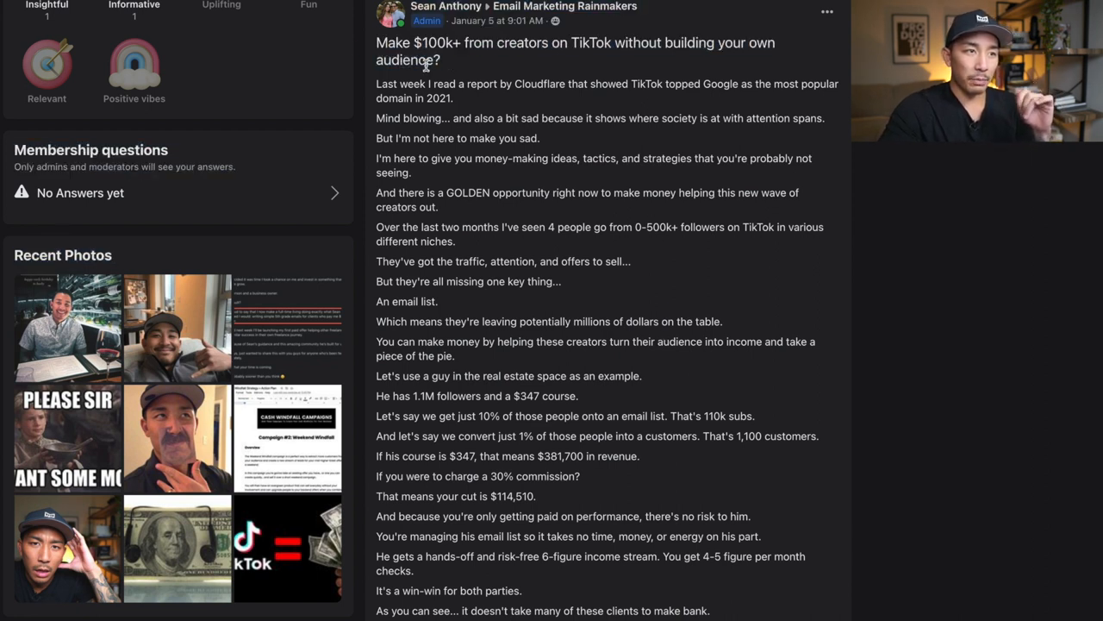
mouse_move(552, 136)
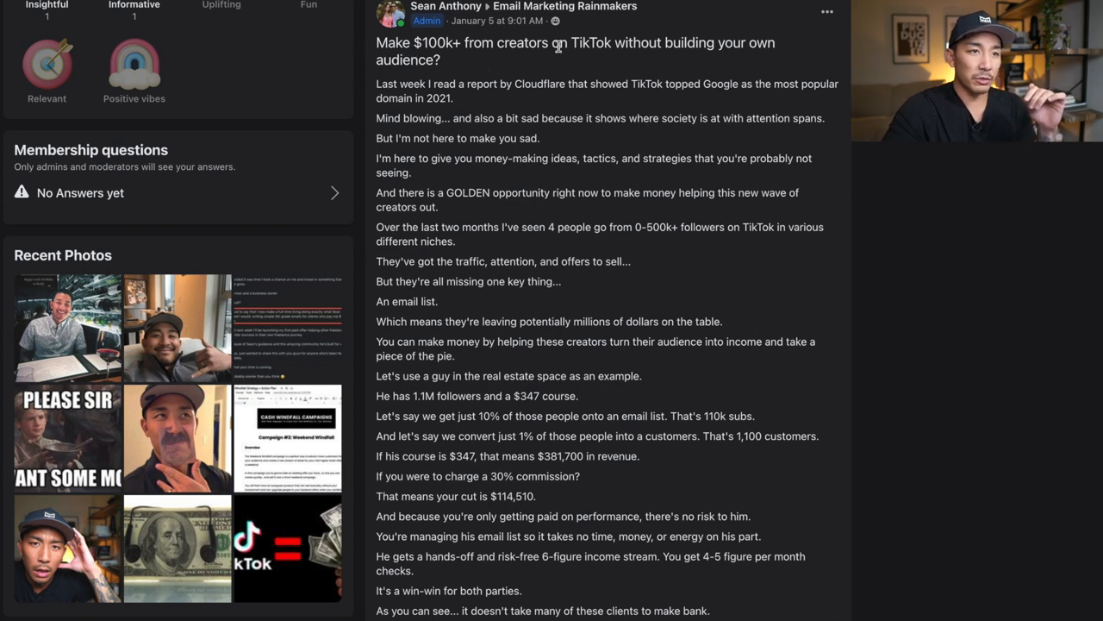
mouse_move(447, 68)
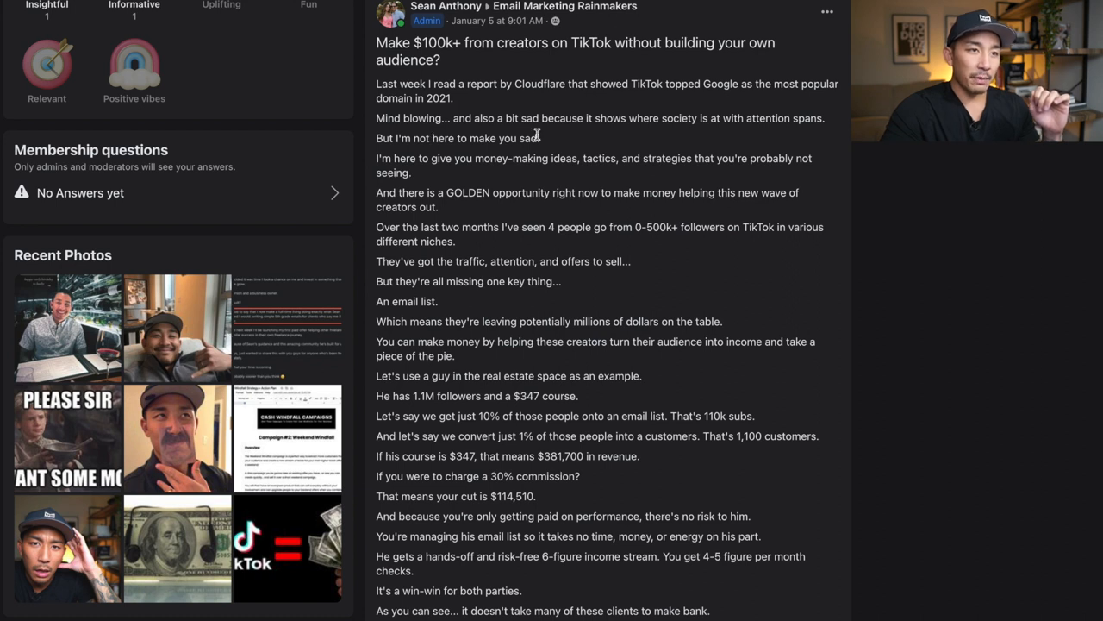
mouse_move(652, 142)
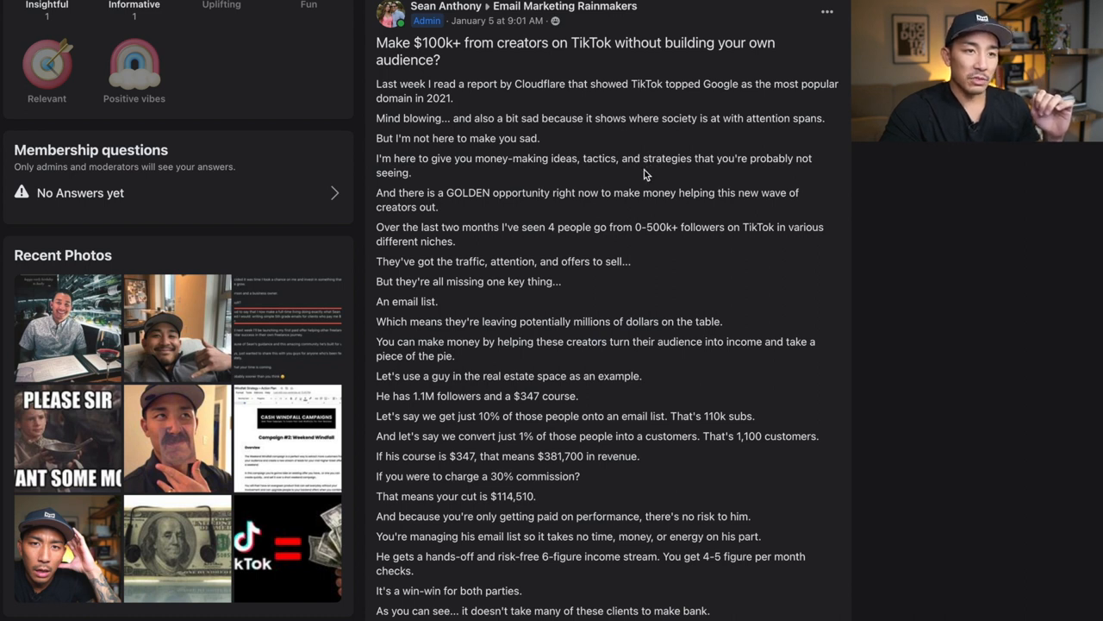
mouse_move(464, 216)
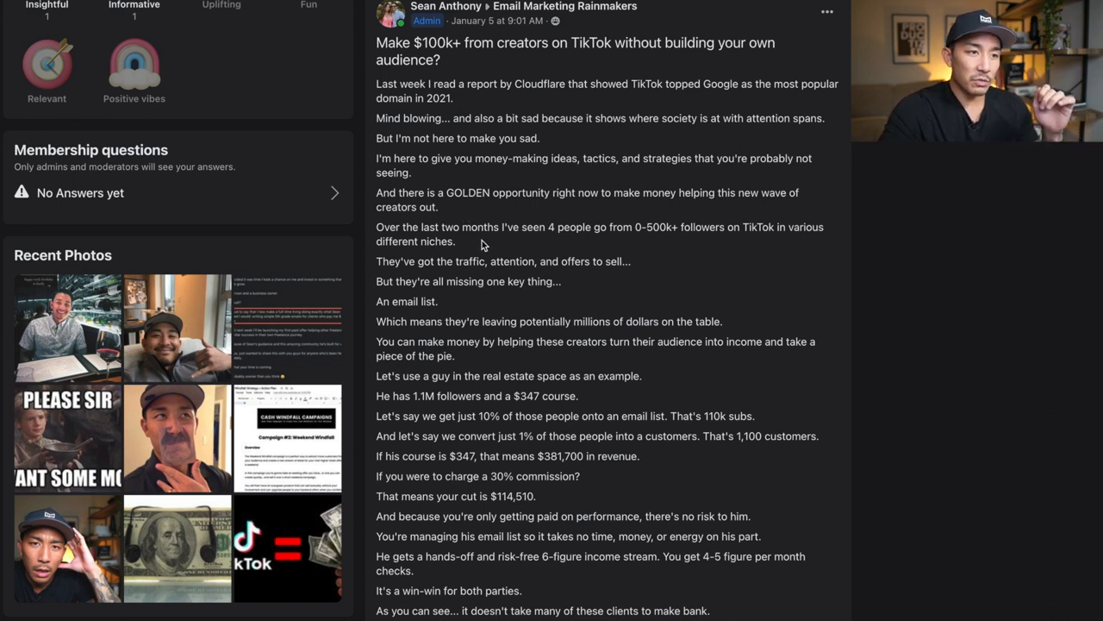
scroll("down", 3)
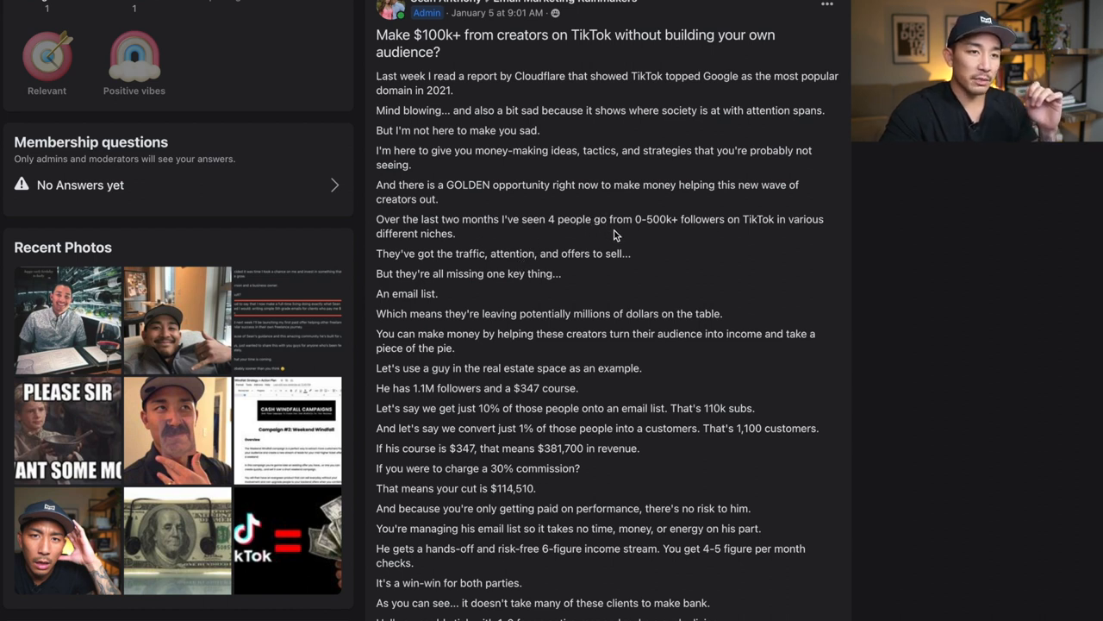
mouse_move(504, 249)
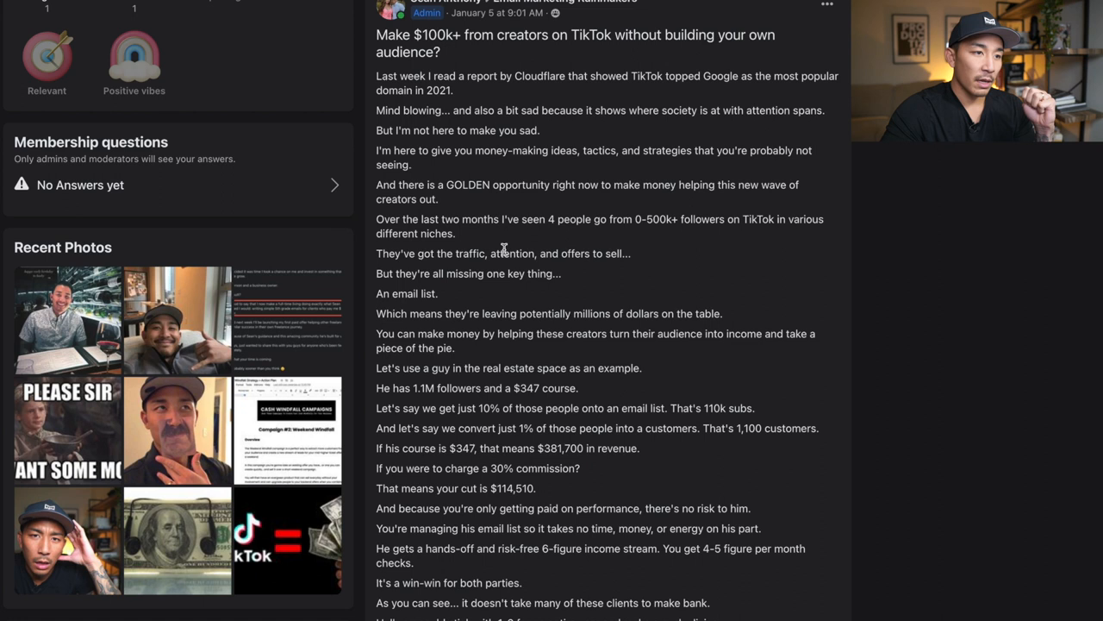
mouse_move(591, 272)
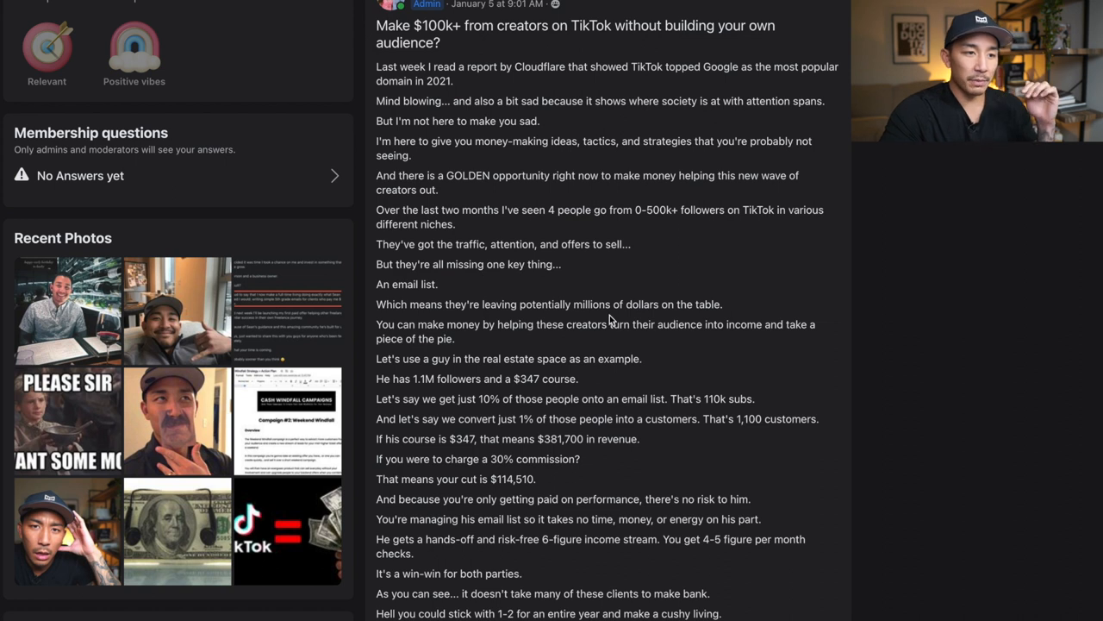
scroll("down", 3)
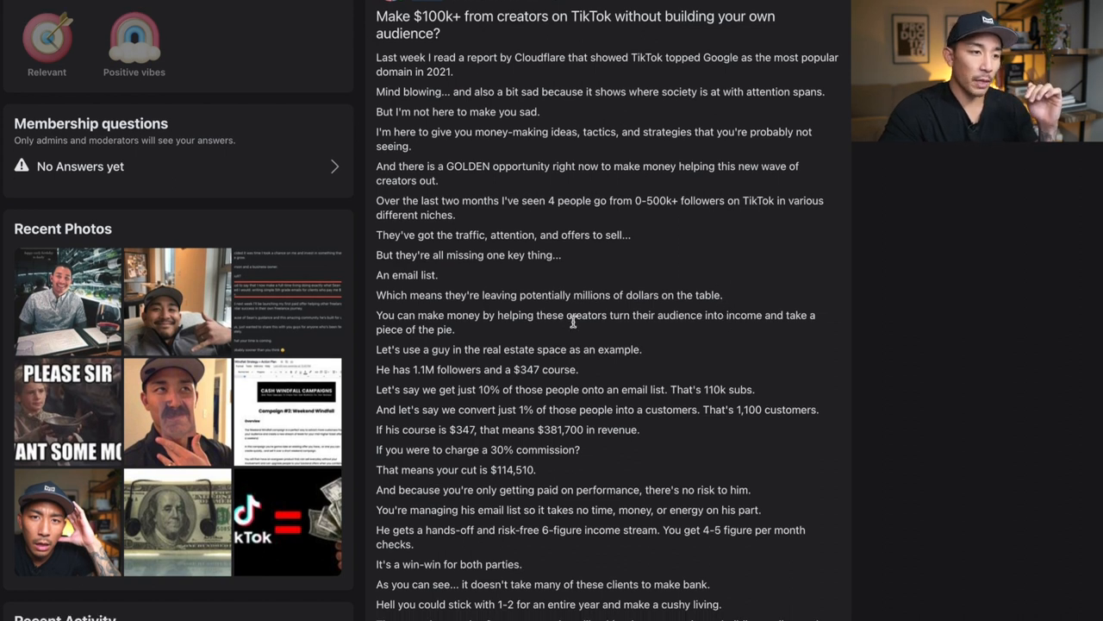
scroll("down", 3)
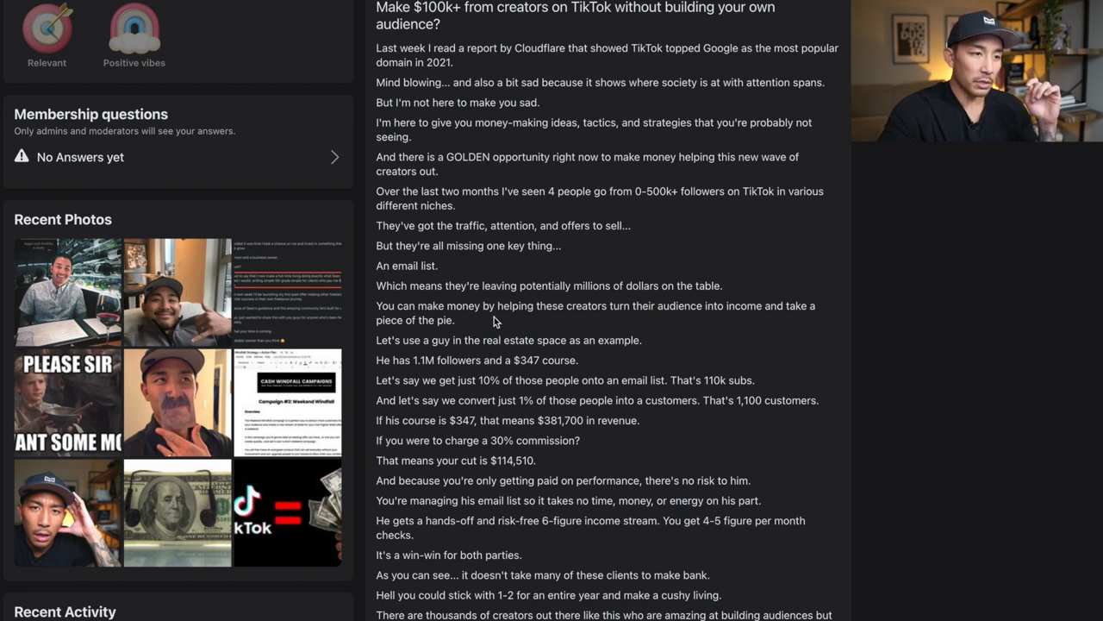
left_click_drag(377, 47, 457, 320)
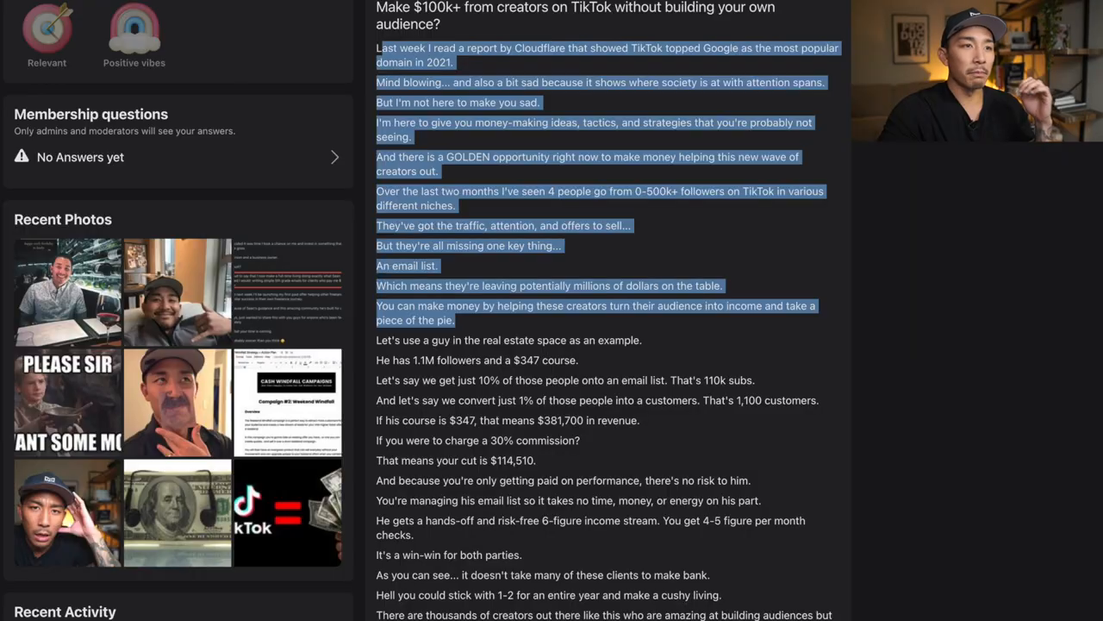
mouse_move(567, 279)
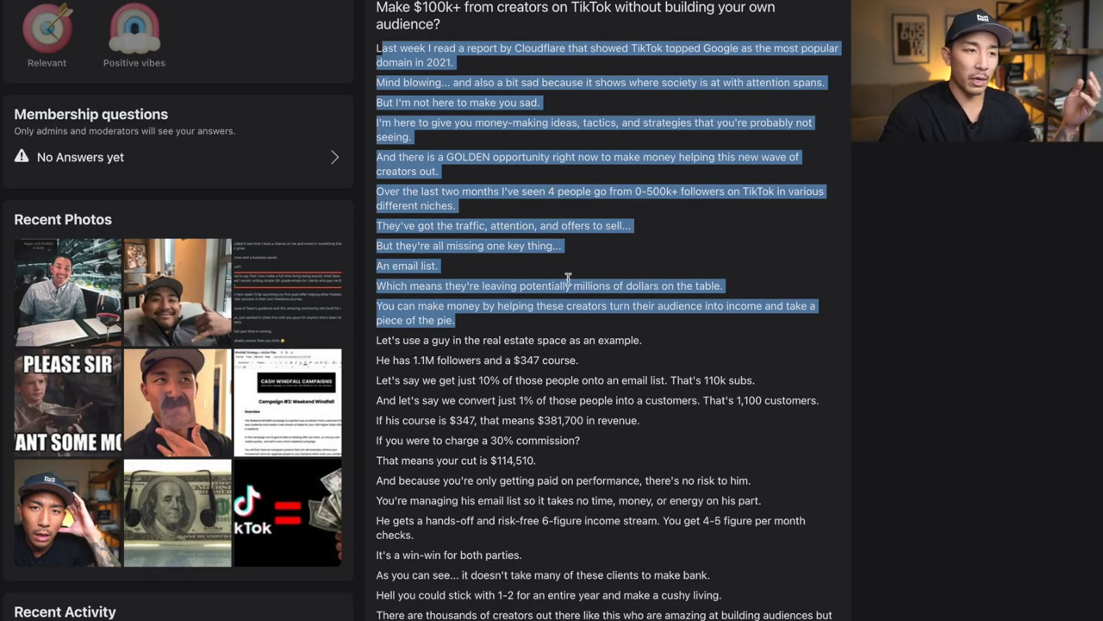
- Scroll past the post's opening paragraphs ending at 'piece of the pie.'
scroll("down", 3)
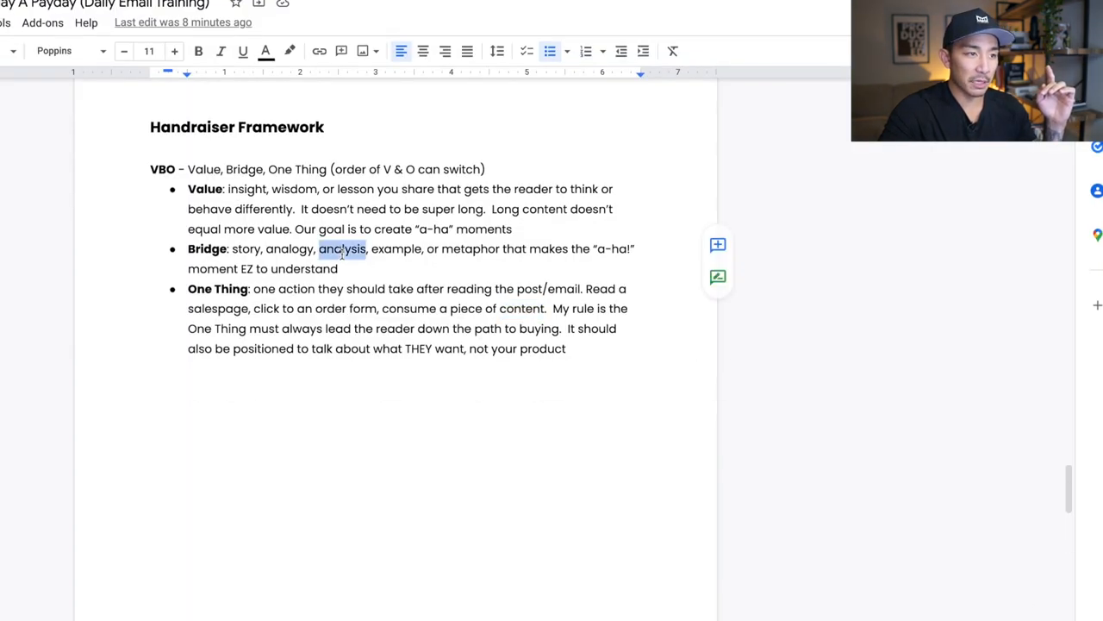
- Highlight the word 'analysis' in the Bridge bullet of the framework notes
double_click(396, 248)
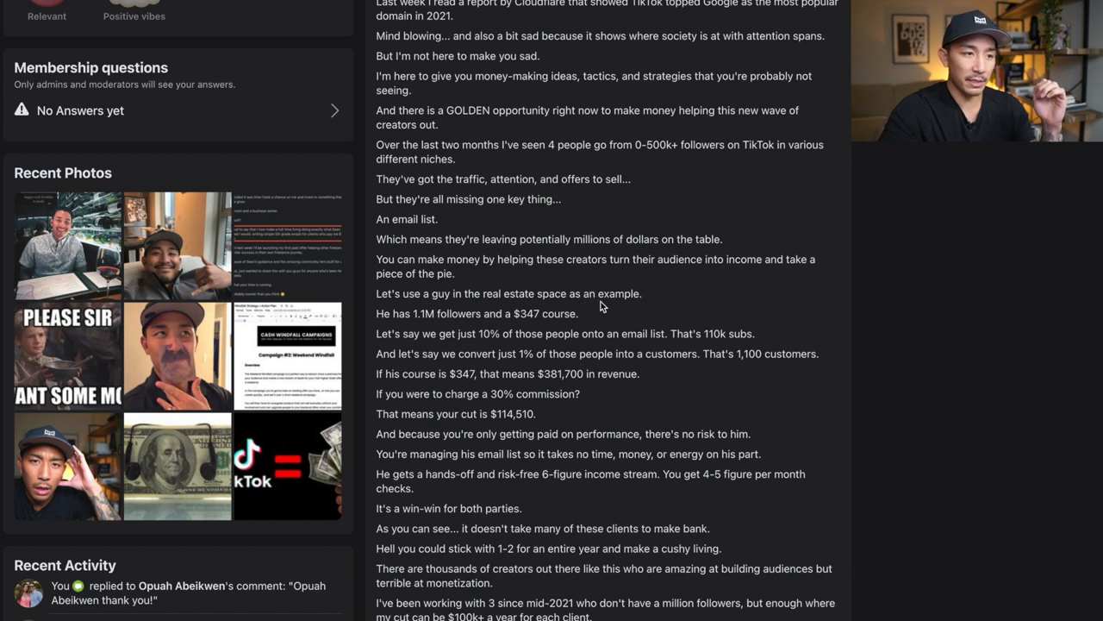
mouse_move(494, 327)
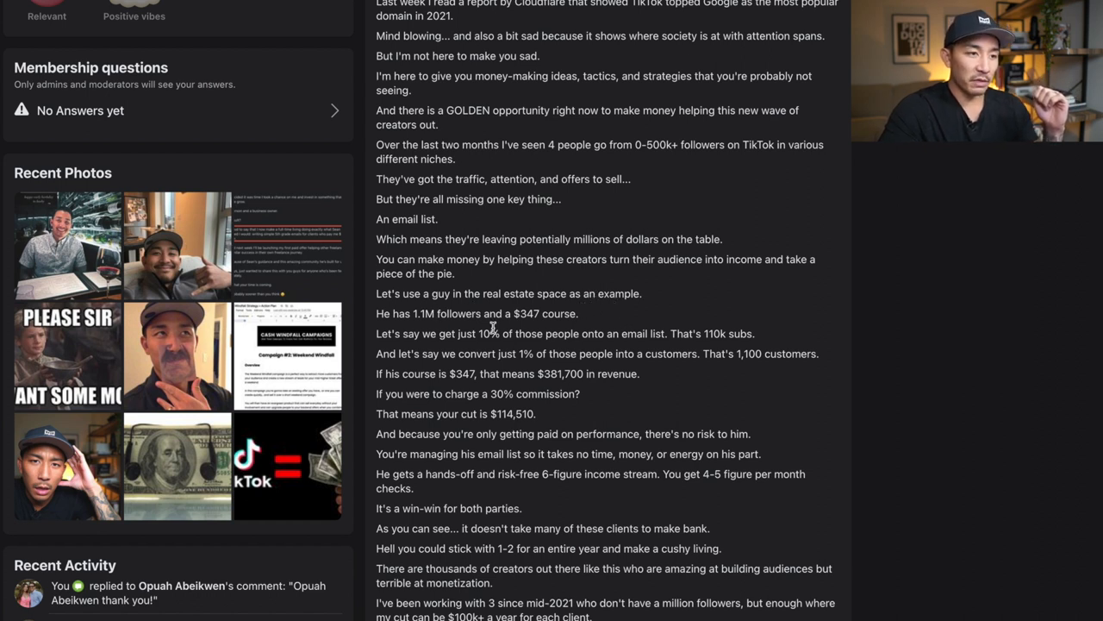
- Select the real-estate example from the 1.1M-follower creator to 'It's a win-win' as the Bridge
scroll("down", 3)
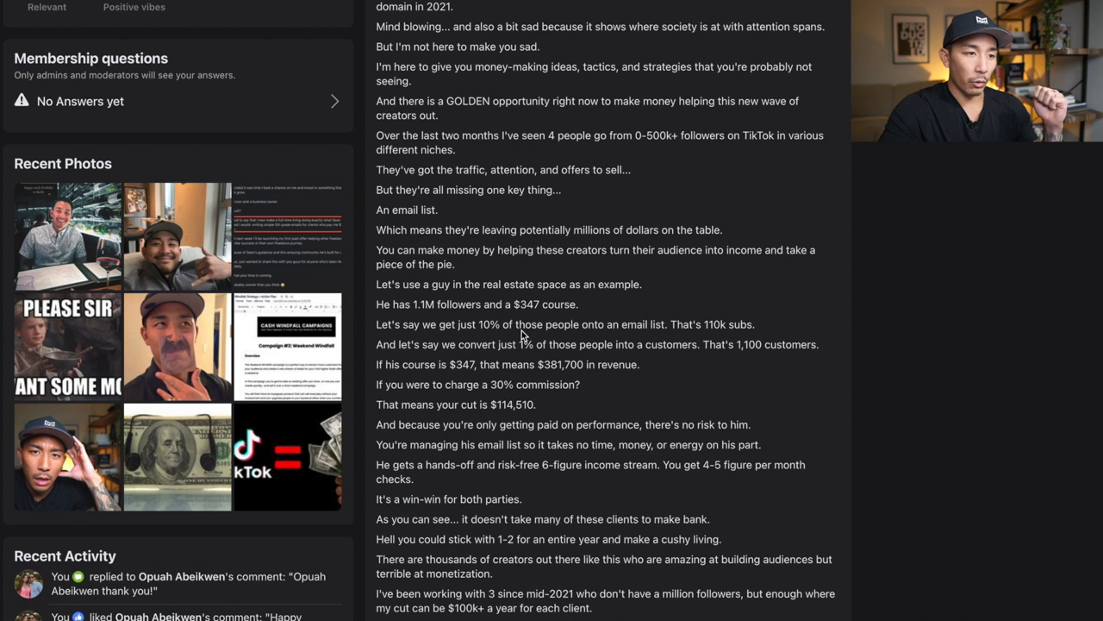
scroll("down", 3)
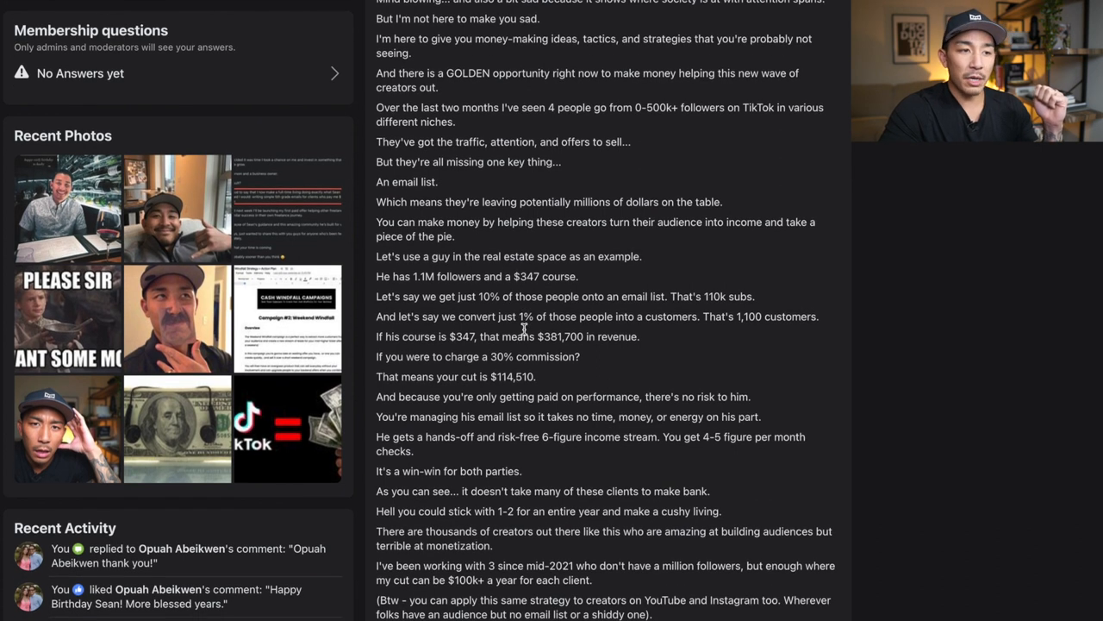
mouse_move(699, 377)
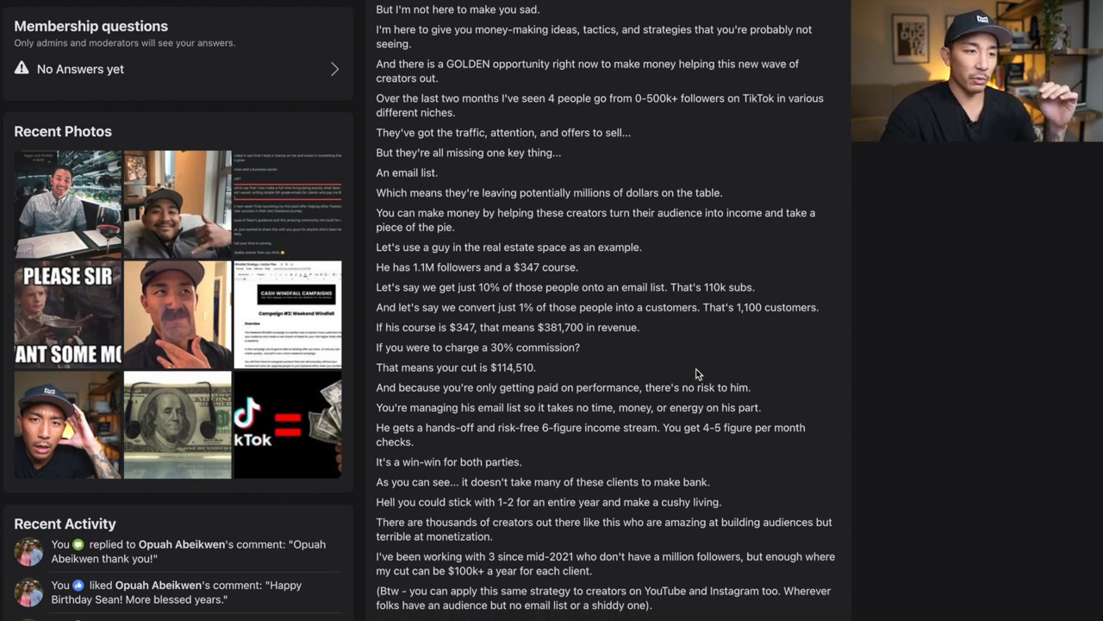
mouse_move(633, 348)
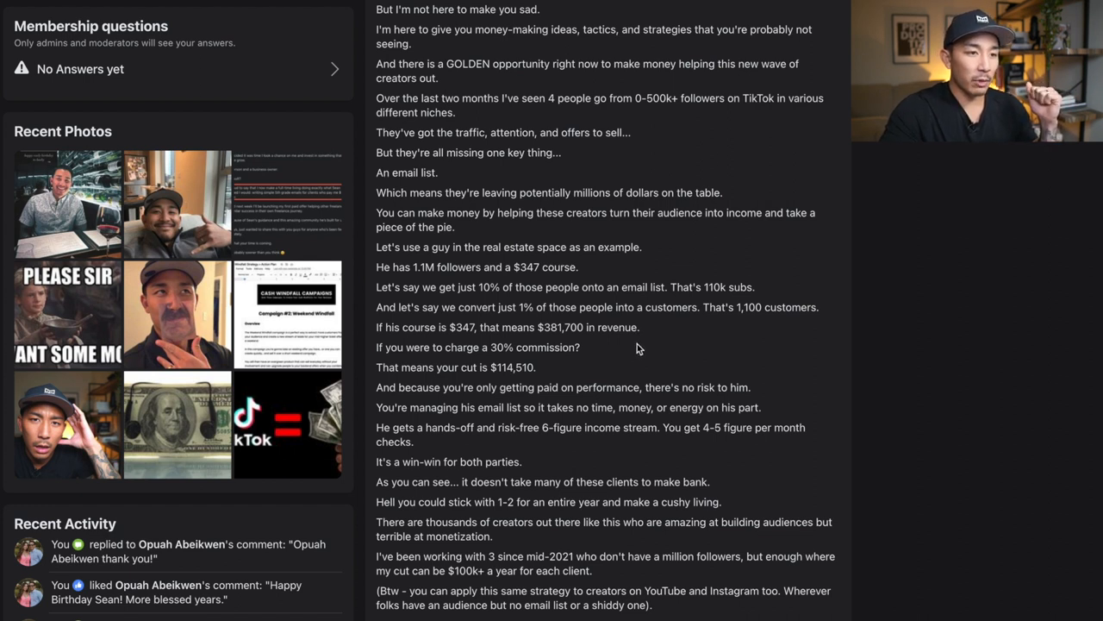
mouse_move(584, 357)
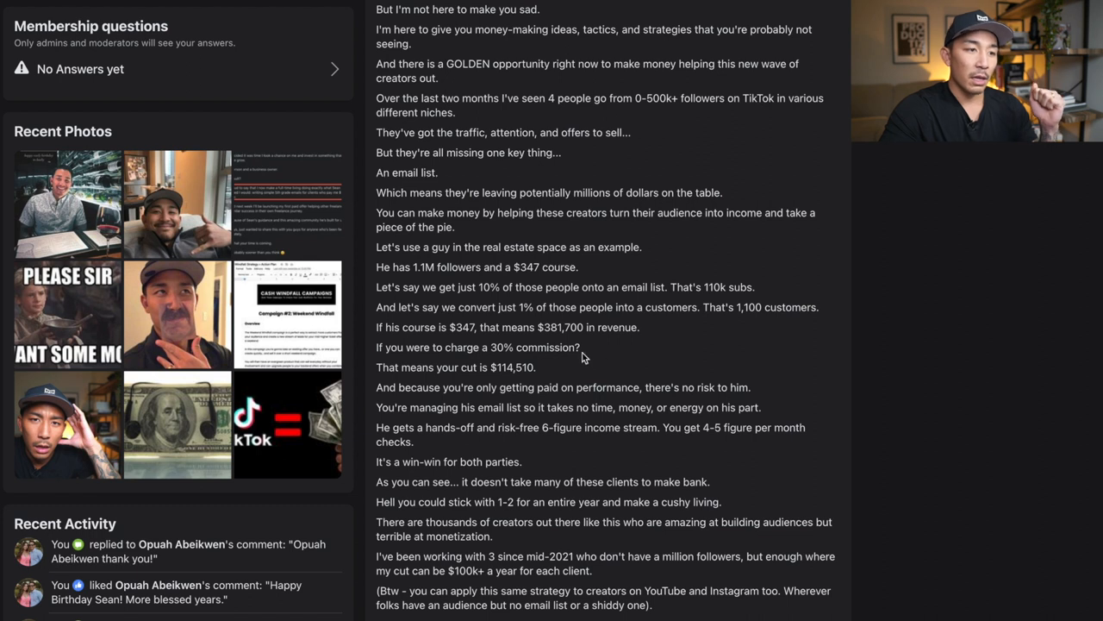
mouse_move(570, 373)
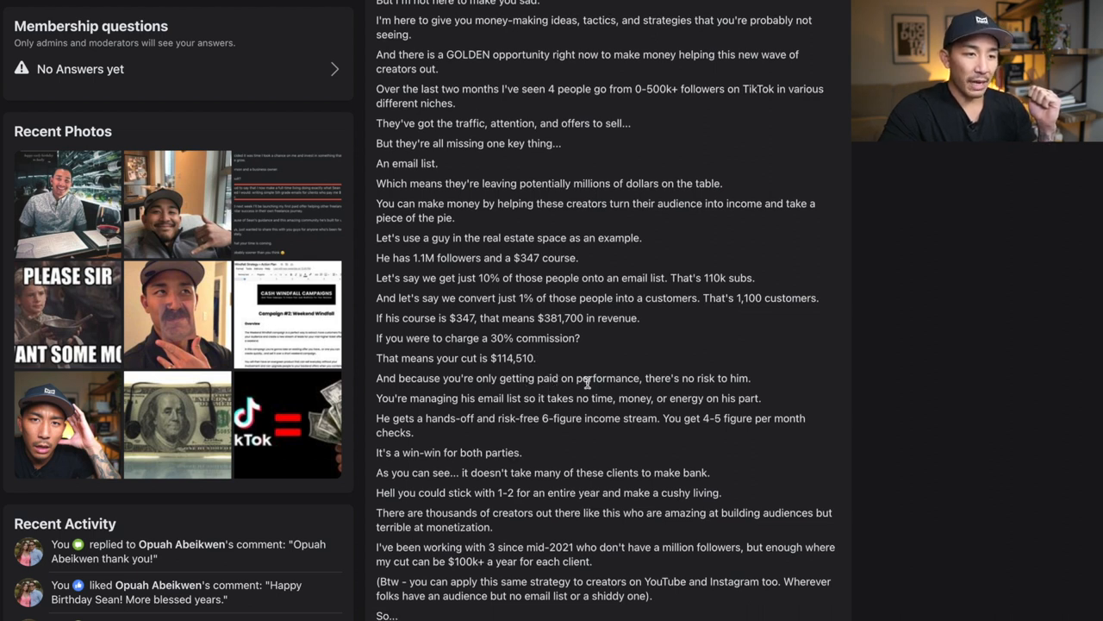
mouse_move(750, 409)
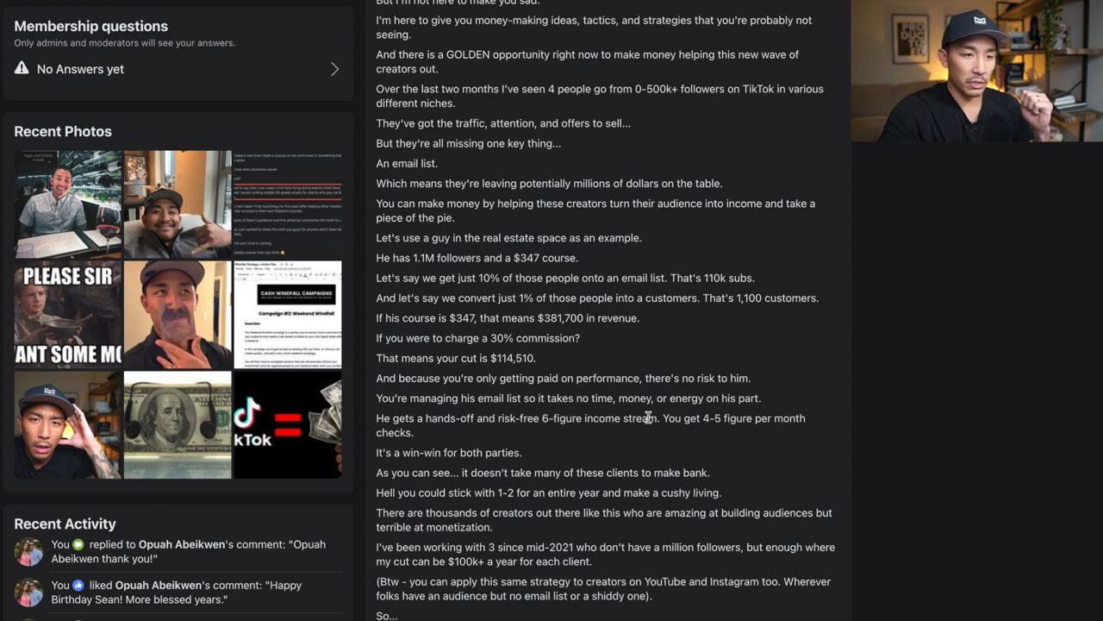
mouse_move(481, 433)
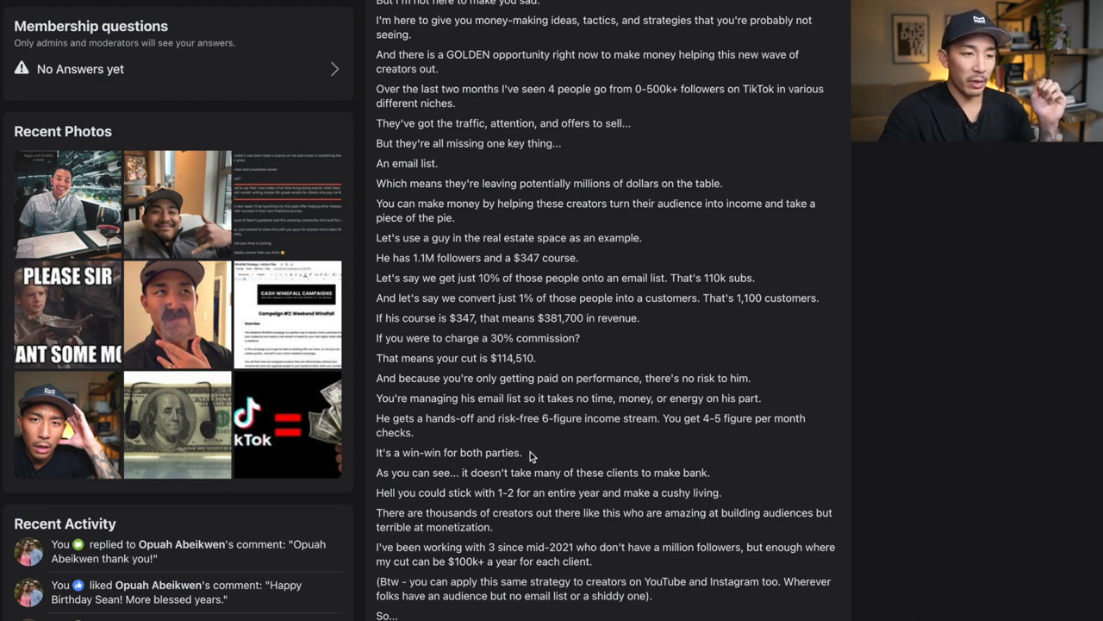
left_click_drag(499, 418, 522, 453)
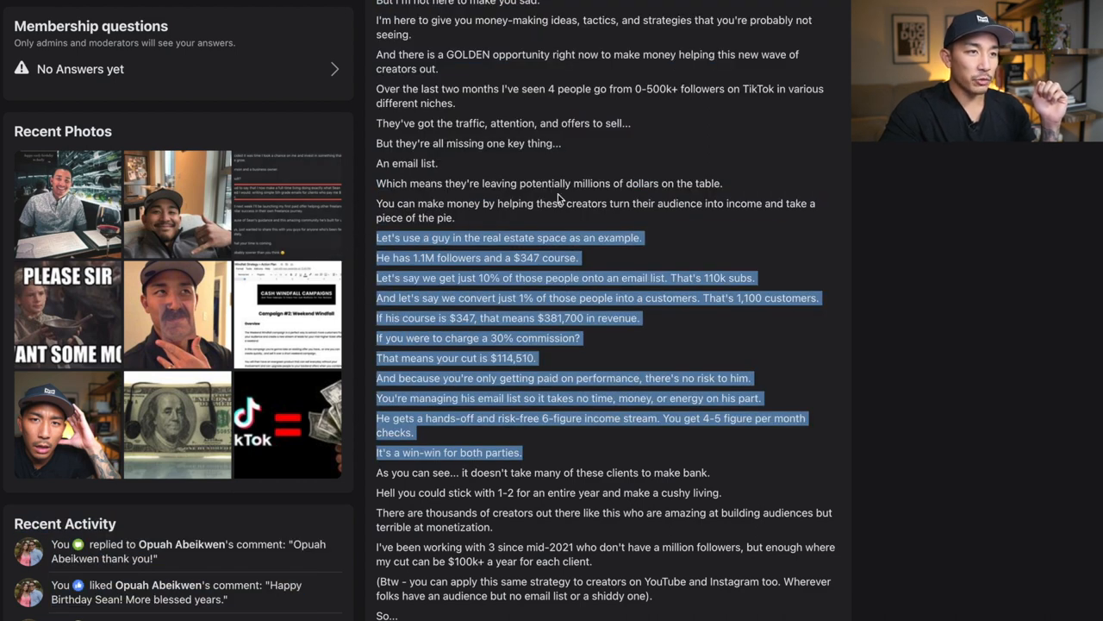
scroll("up", 3)
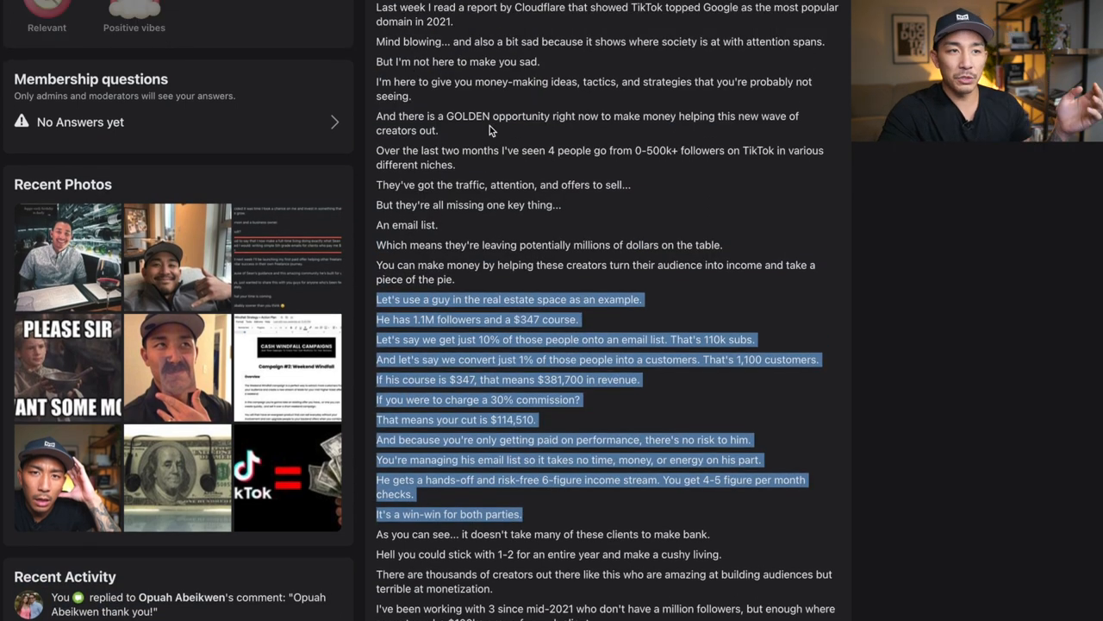
mouse_move(494, 166)
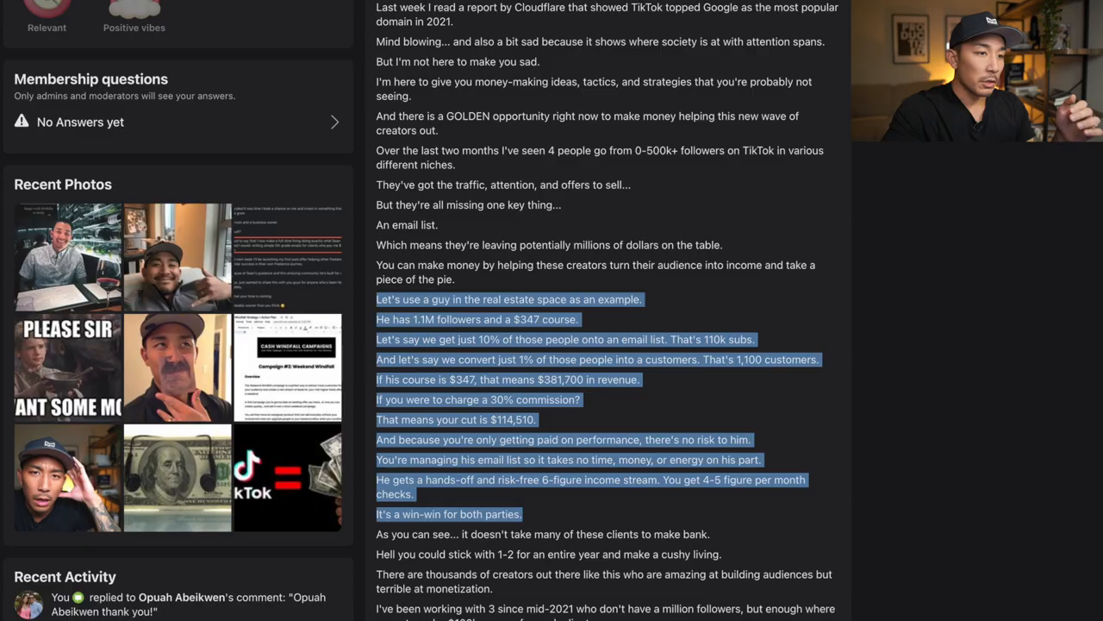
scroll("down", 3)
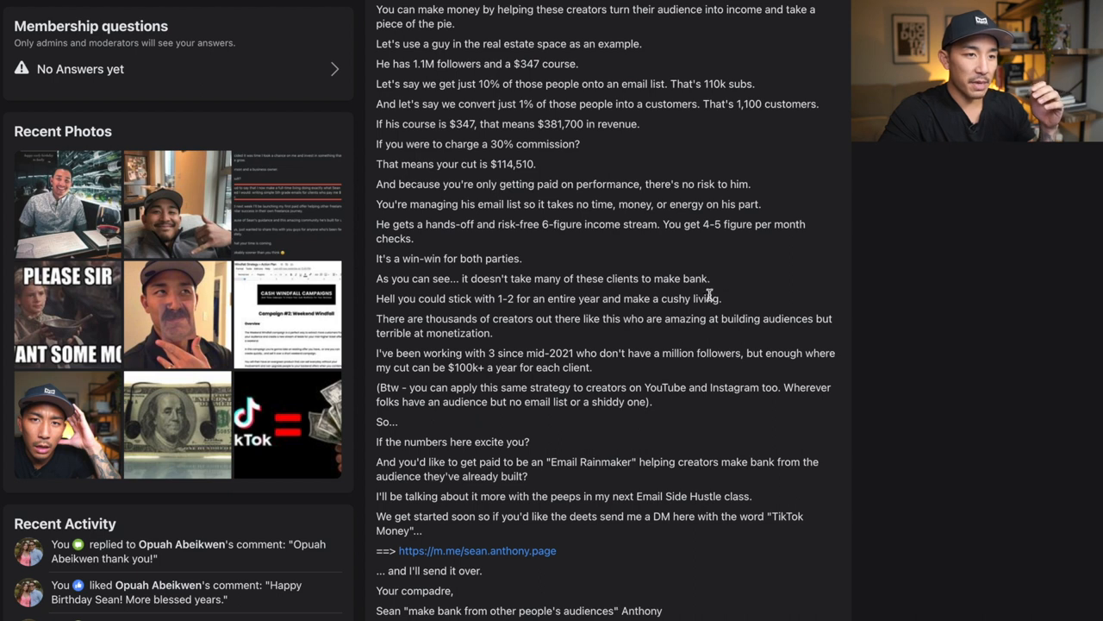
mouse_move(681, 292)
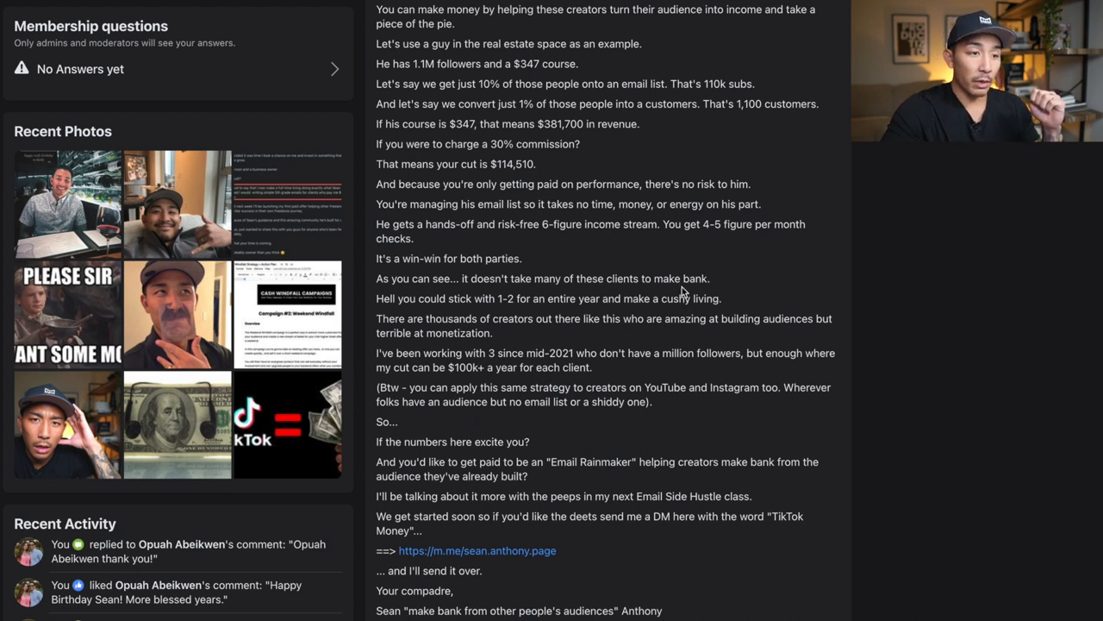
mouse_move(679, 339)
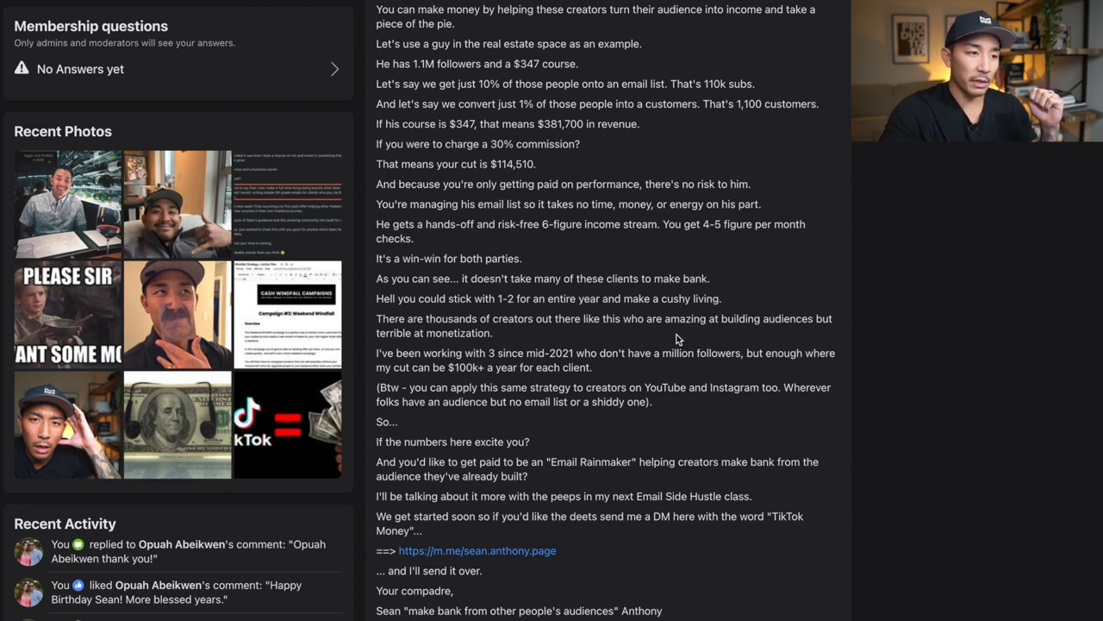
mouse_move(640, 338)
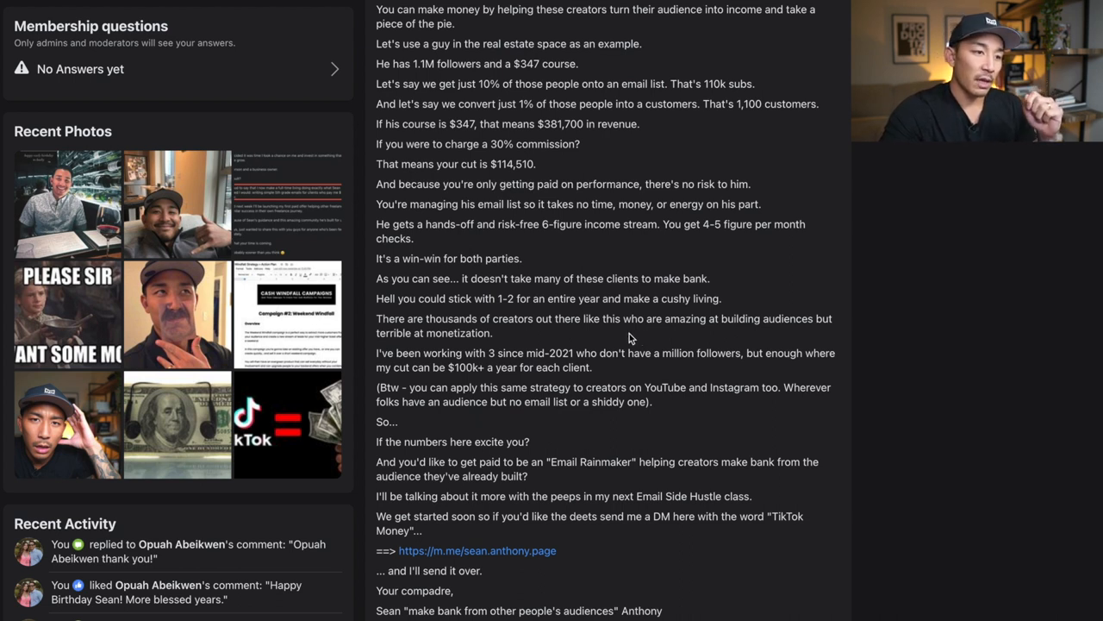
mouse_move(656, 370)
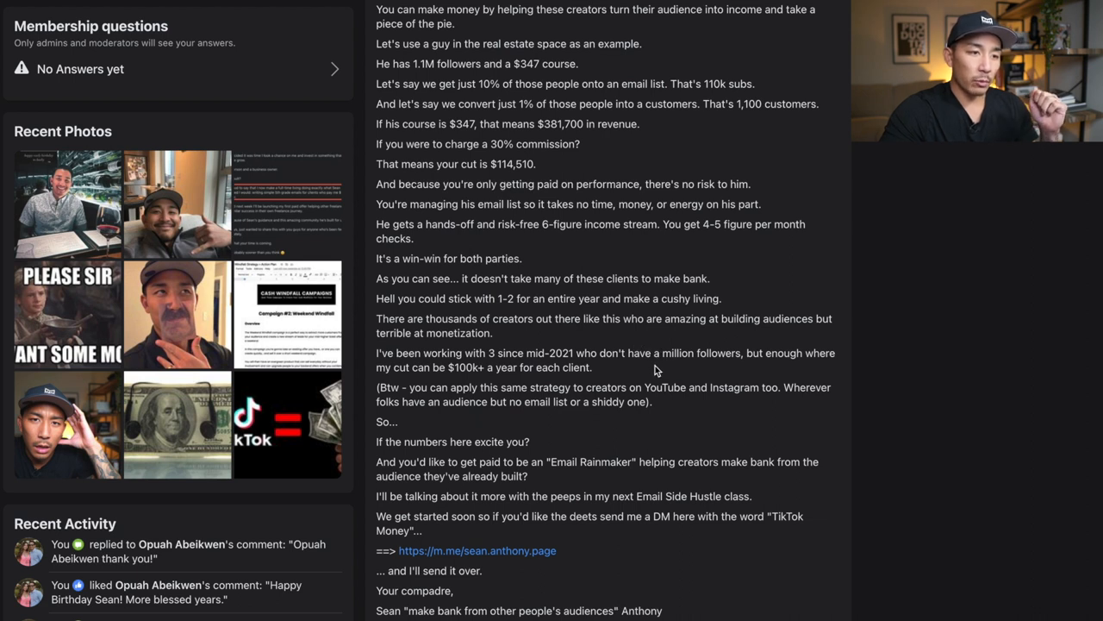
mouse_move(679, 371)
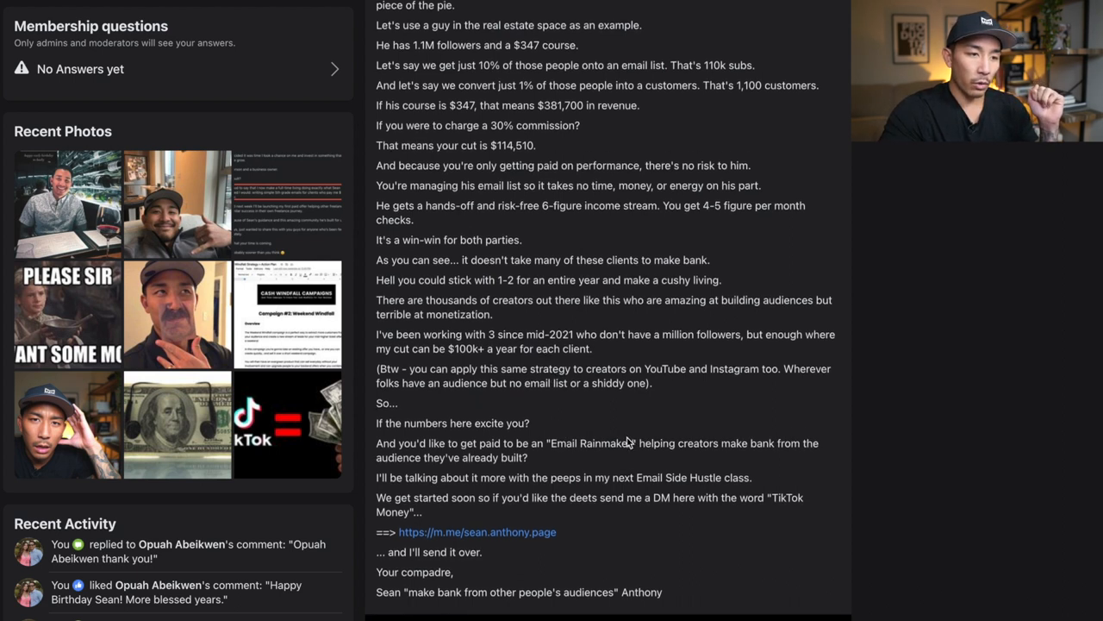
scroll("up", 3)
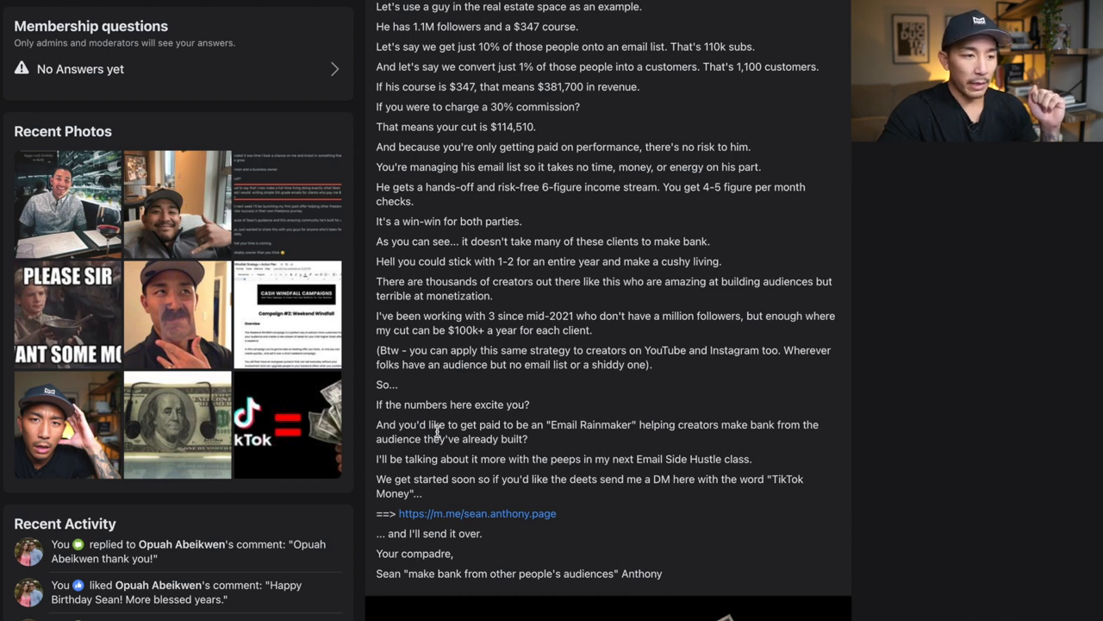
mouse_move(675, 429)
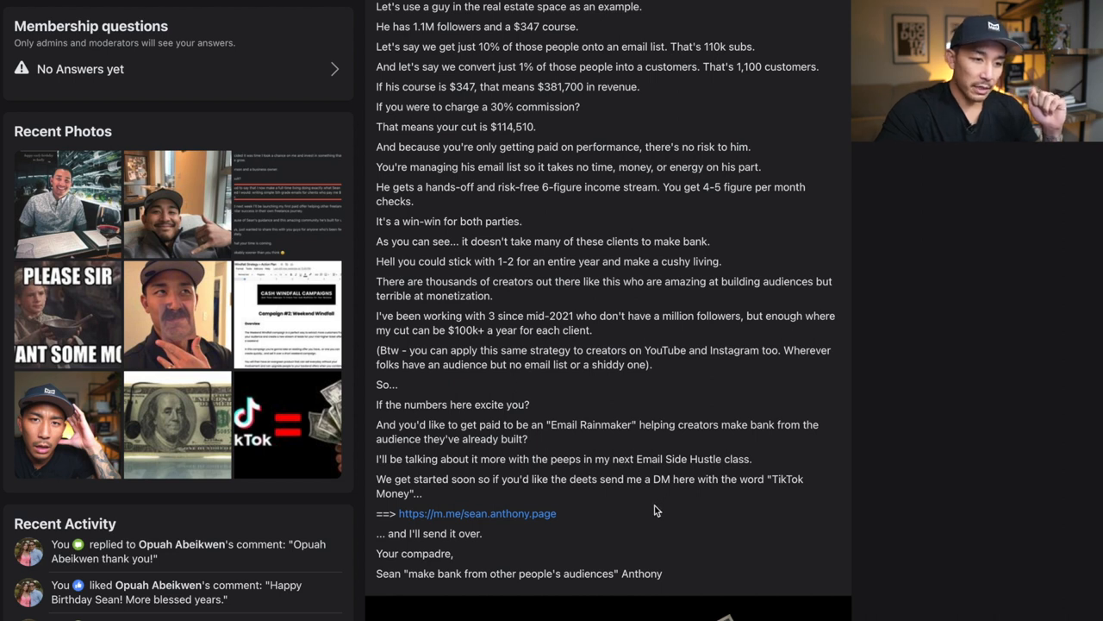
mouse_move(482, 475)
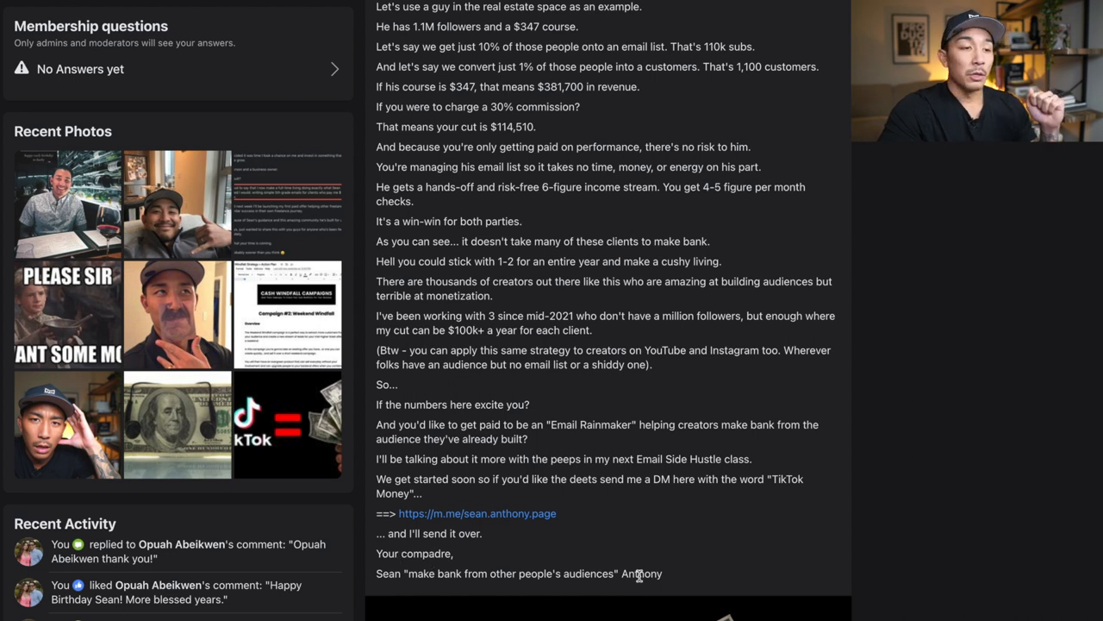
left_click_drag(377, 478, 557, 513)
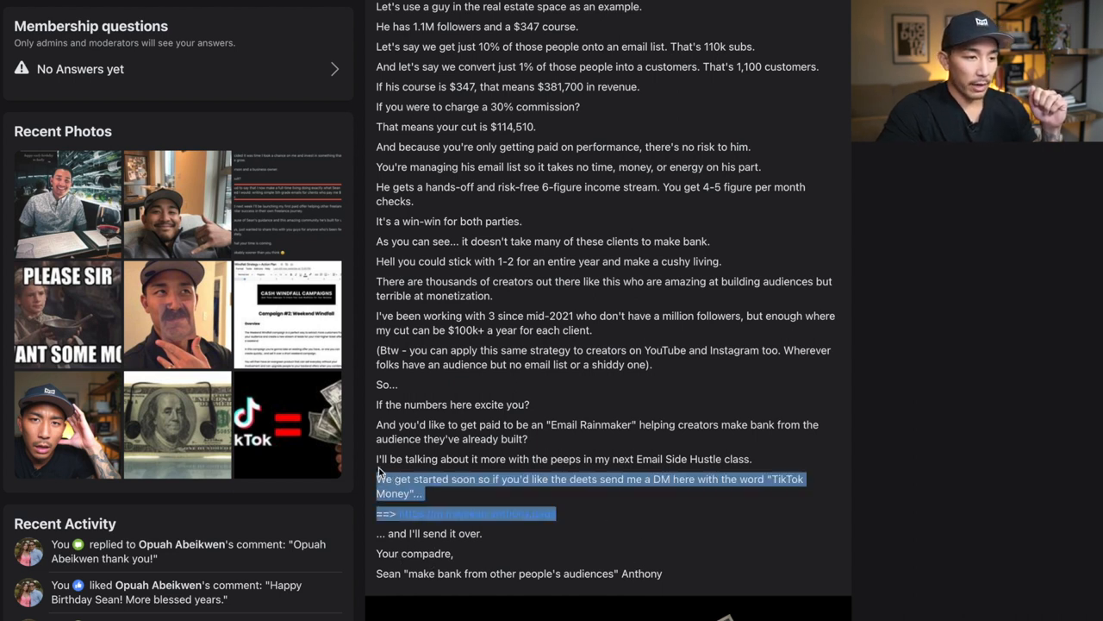
left_click_drag(377, 483, 377, 405)
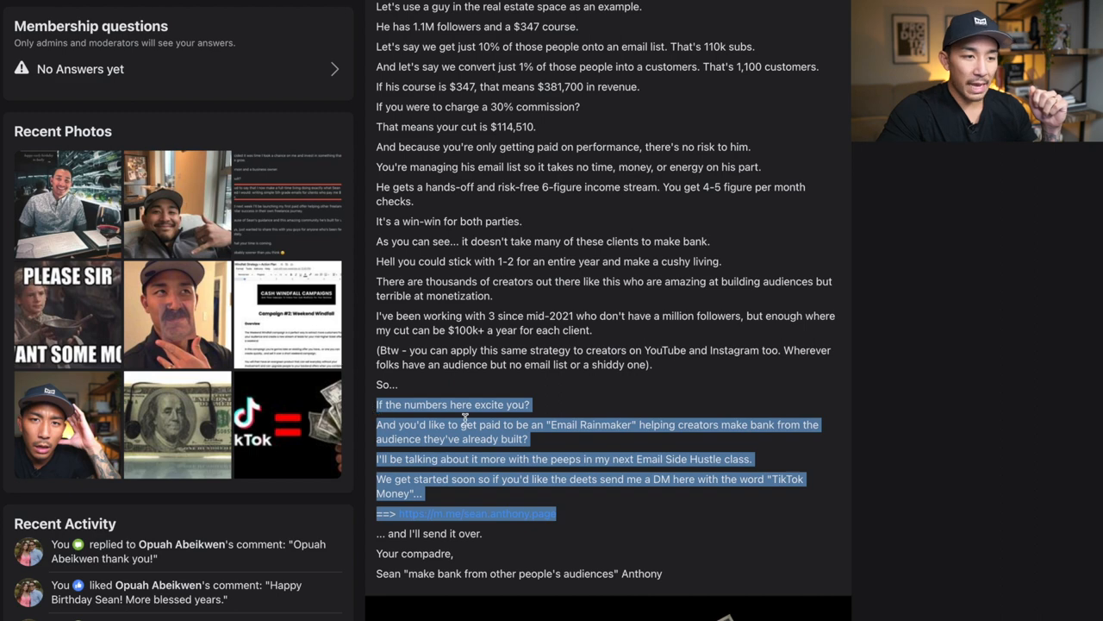
left_click(728, 438)
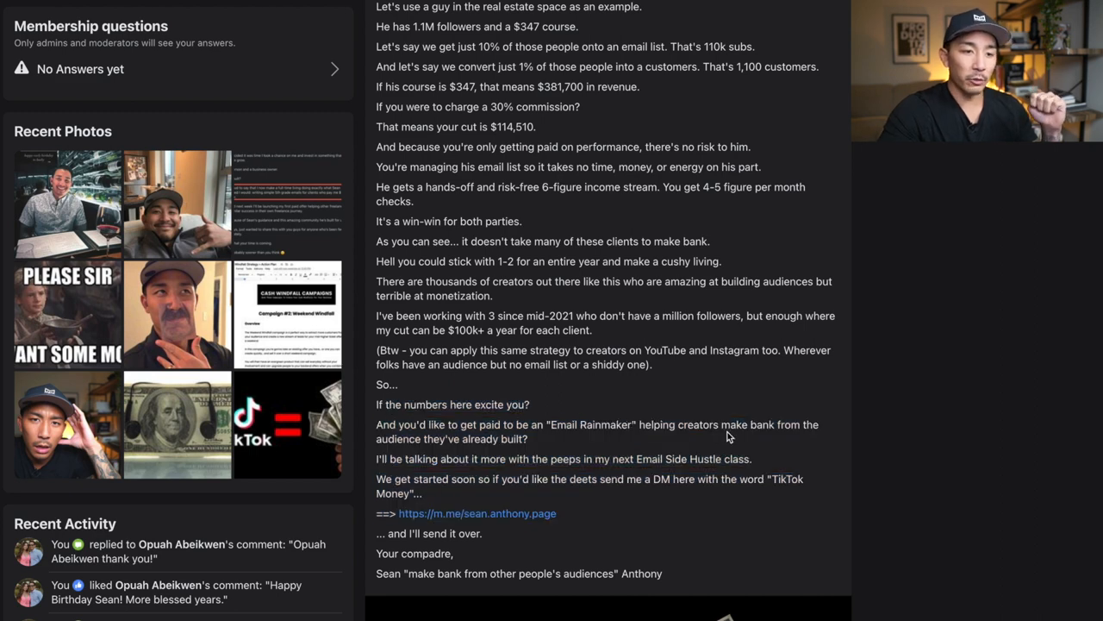
mouse_move(531, 445)
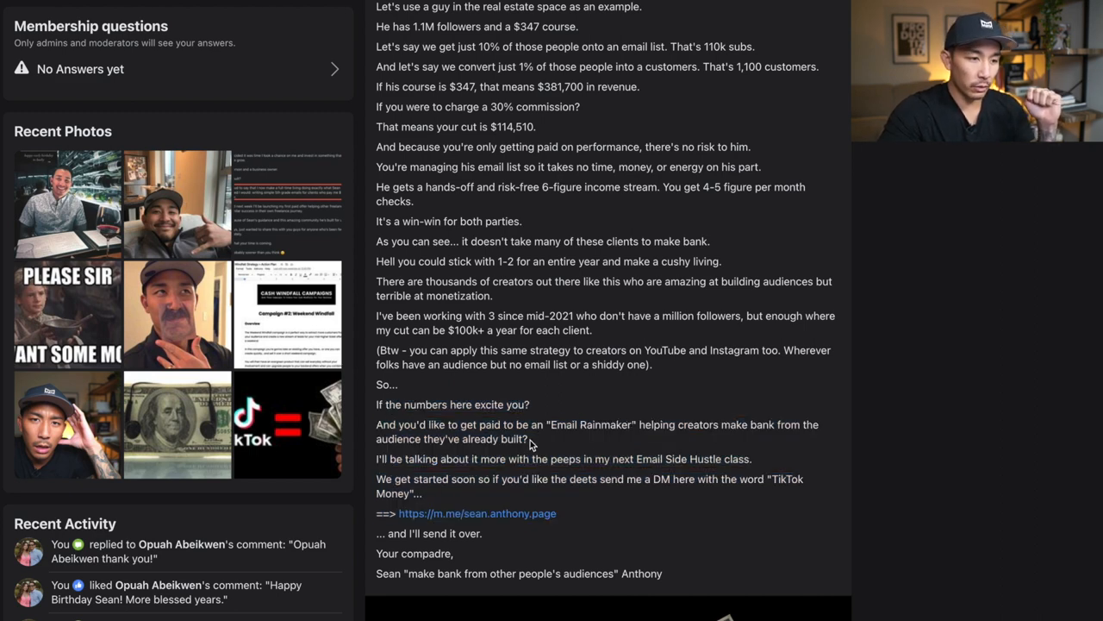
mouse_move(577, 516)
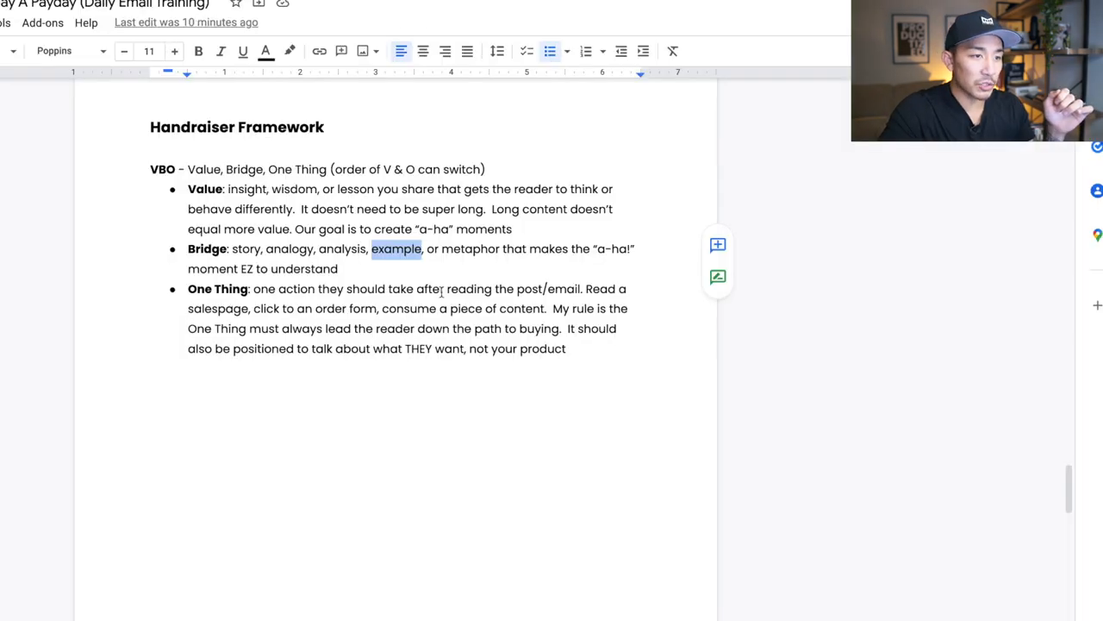
double_click(419, 348)
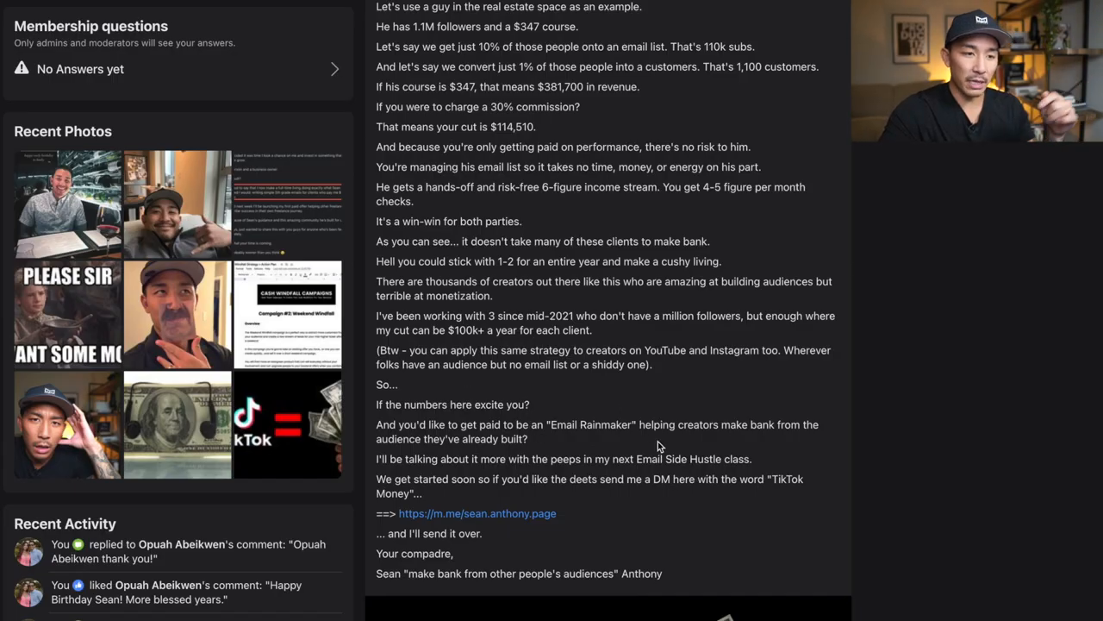
mouse_move(724, 427)
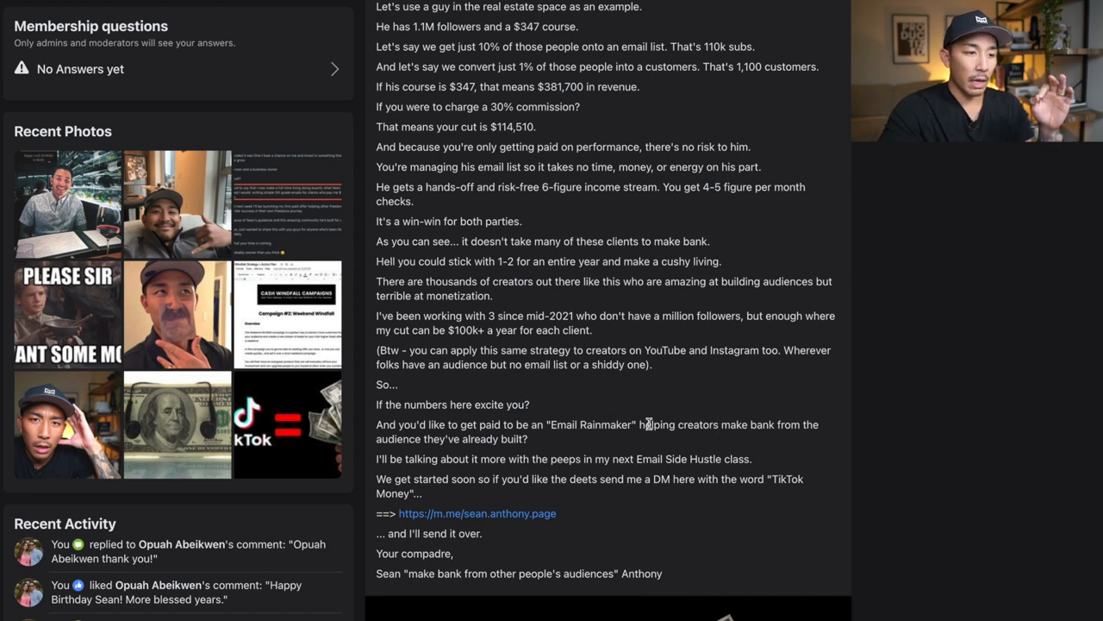
mouse_move(611, 522)
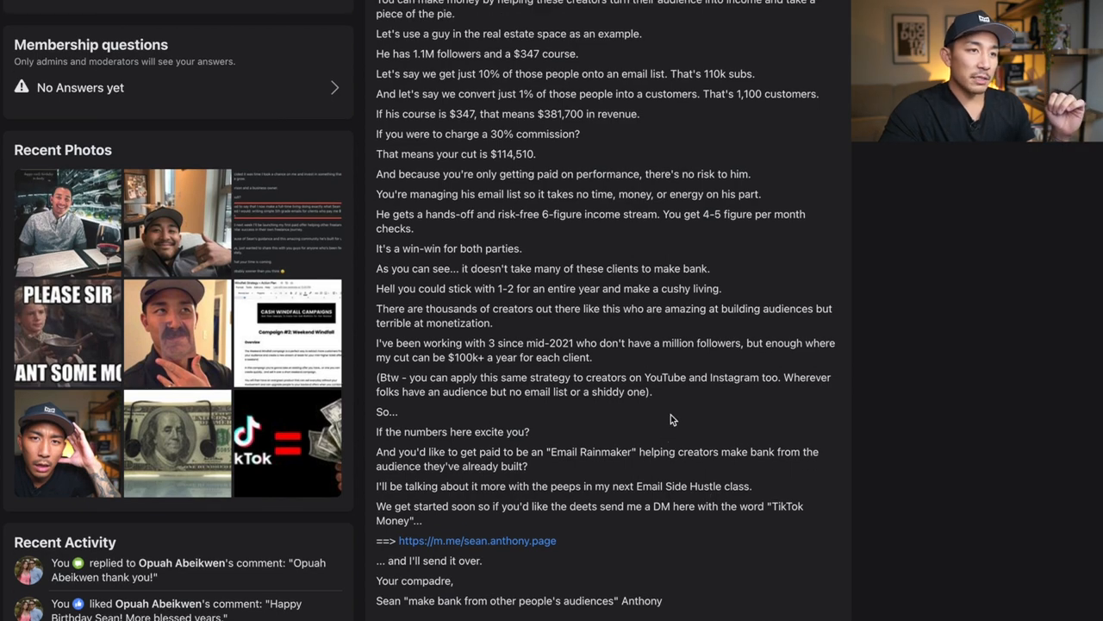
- Scroll the member's activity feed to the January 6 'Make bank from Podcasts' post
scroll("up", 3)
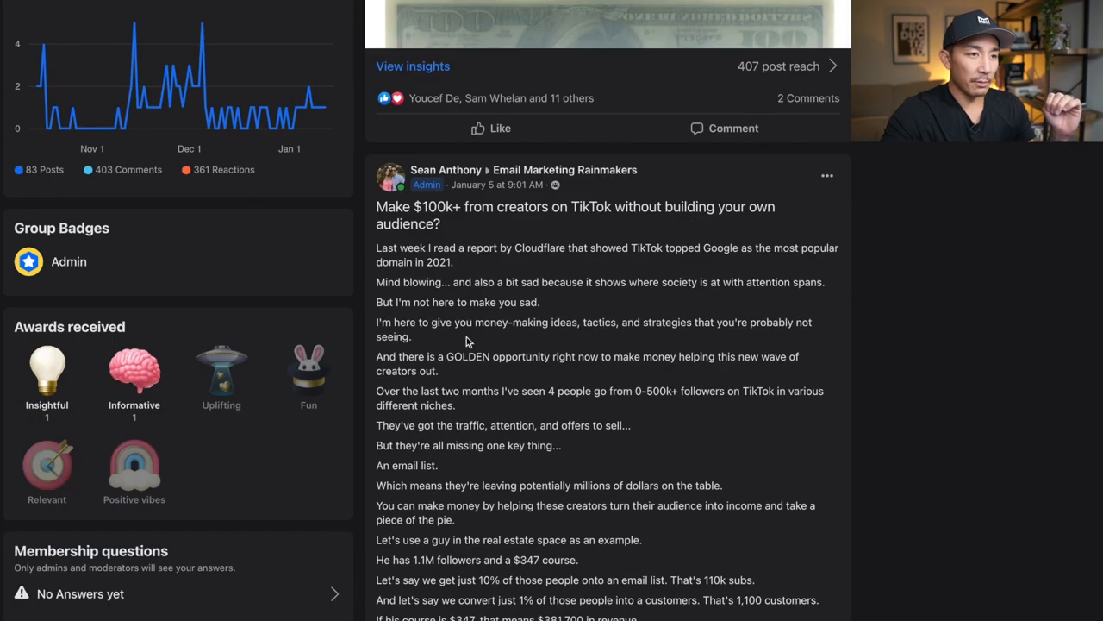
scroll("down", 3)
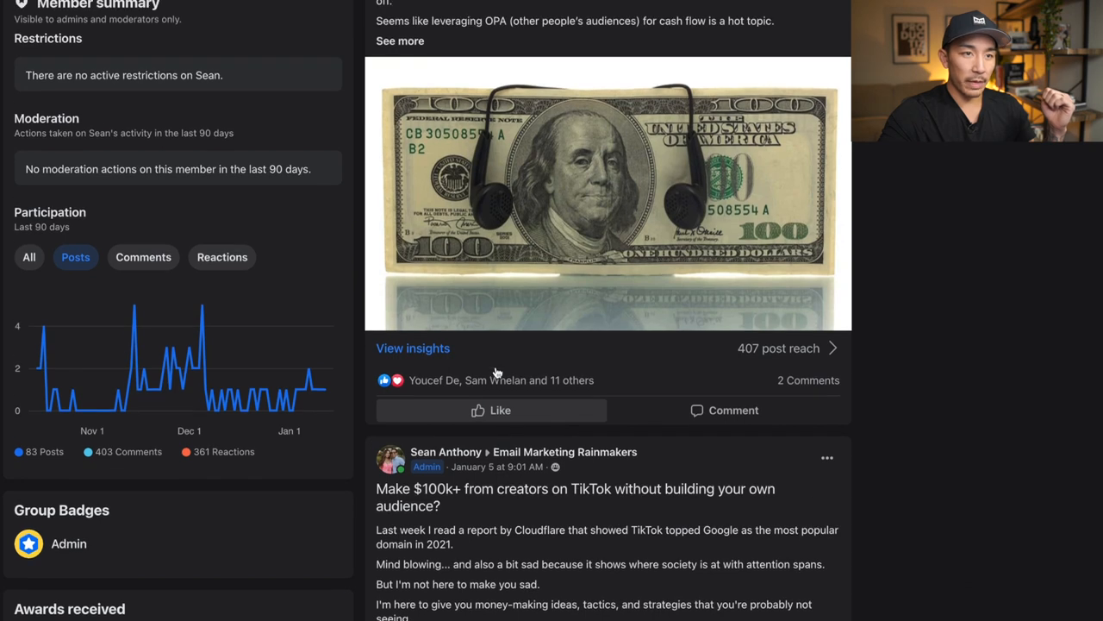
scroll("up", 3)
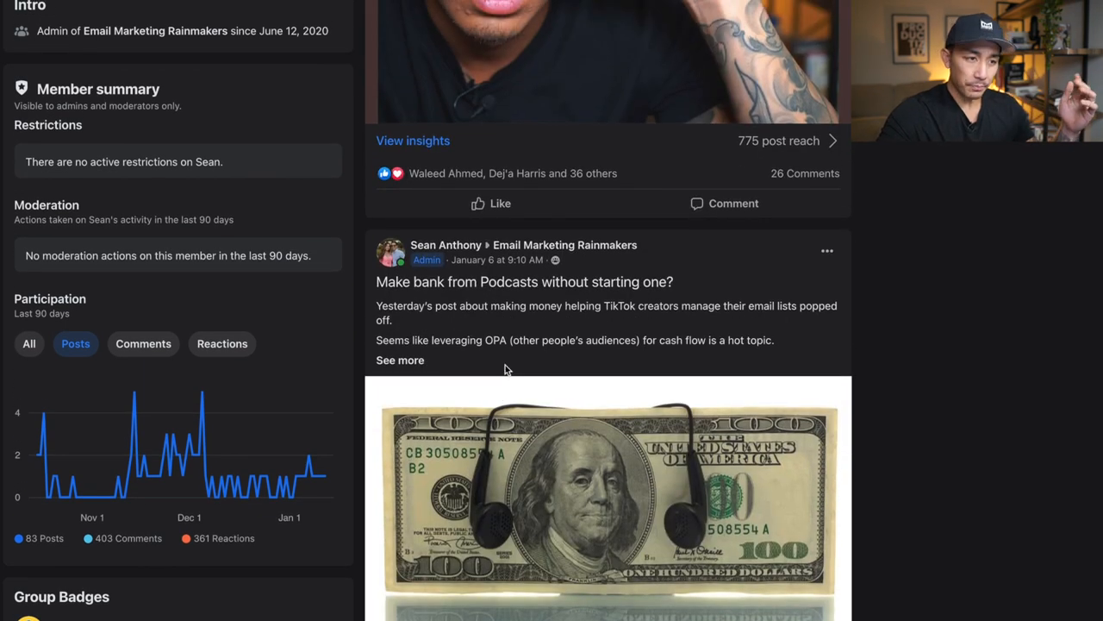
scroll("down", 3)
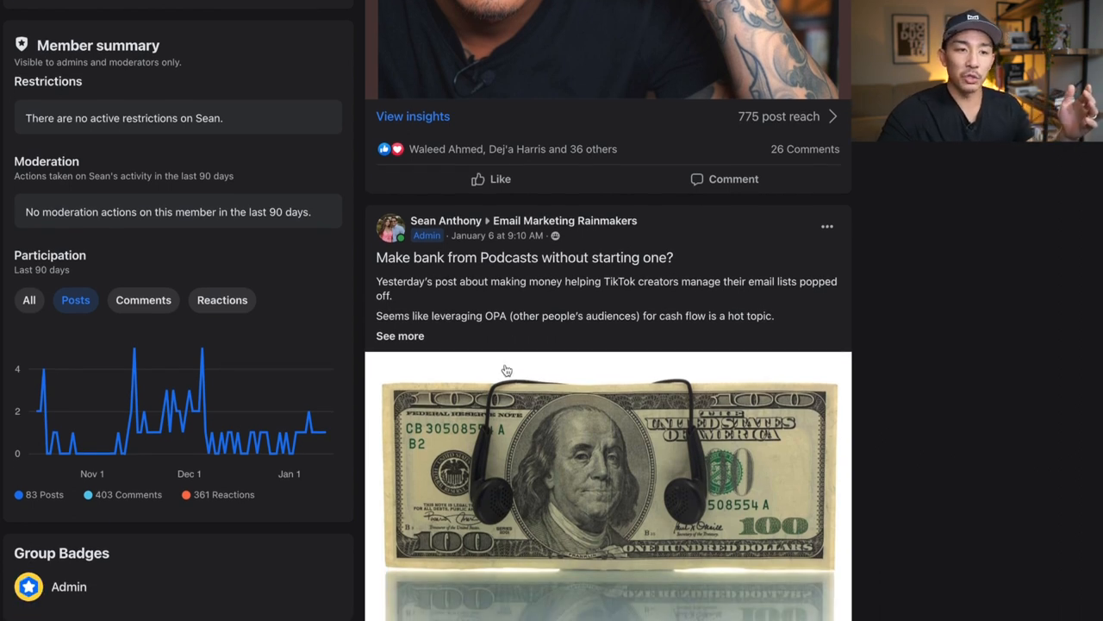
scroll("down", 3)
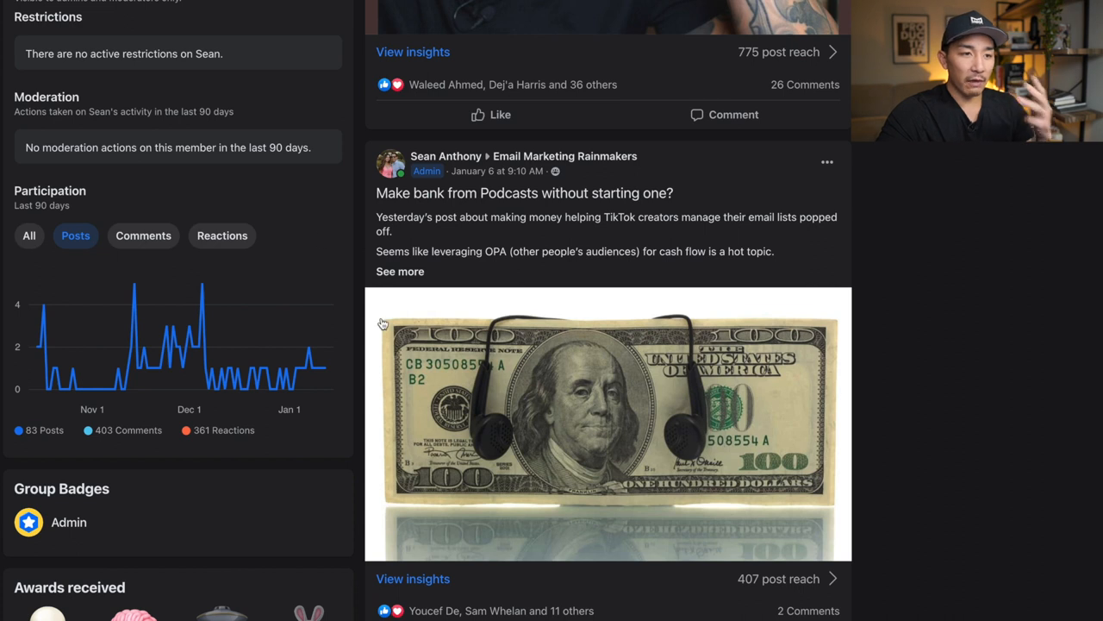
scroll("down", 3)
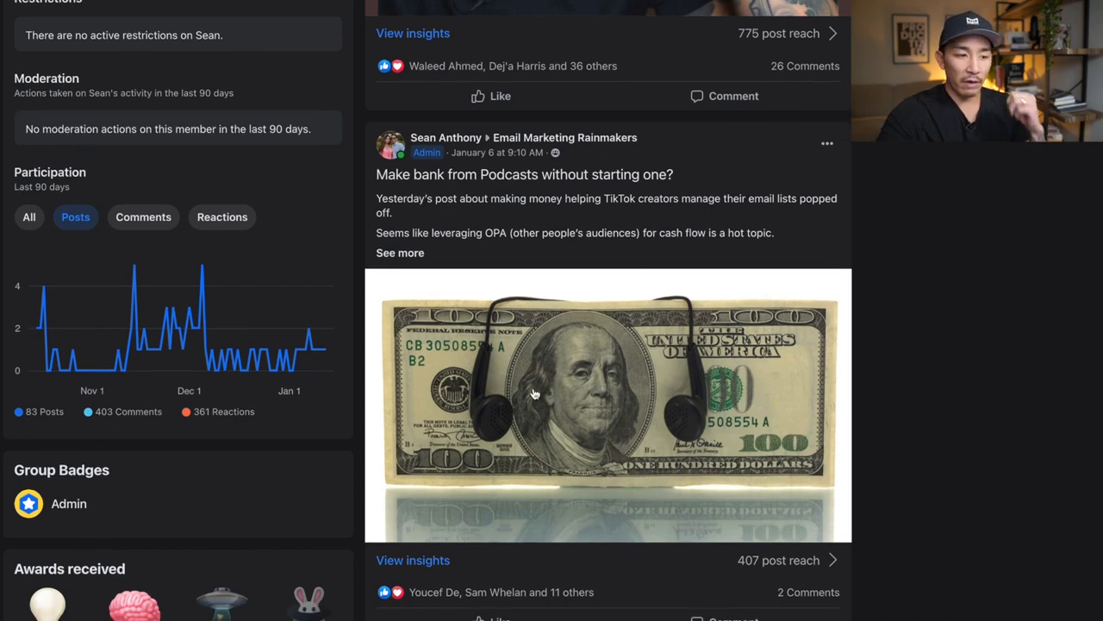
mouse_move(582, 438)
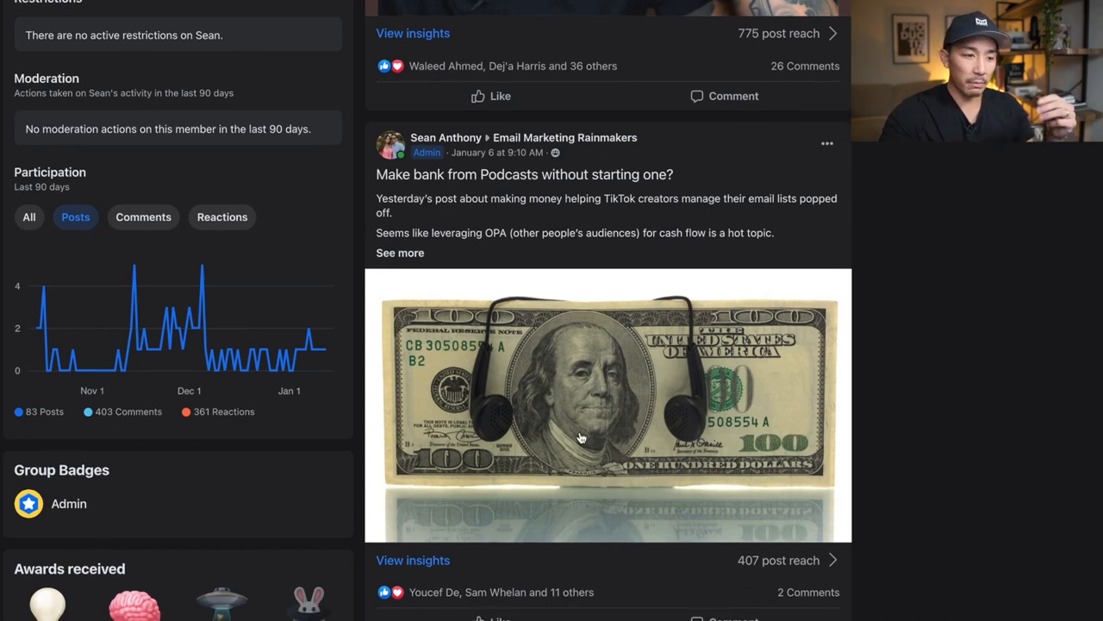
mouse_move(650, 576)
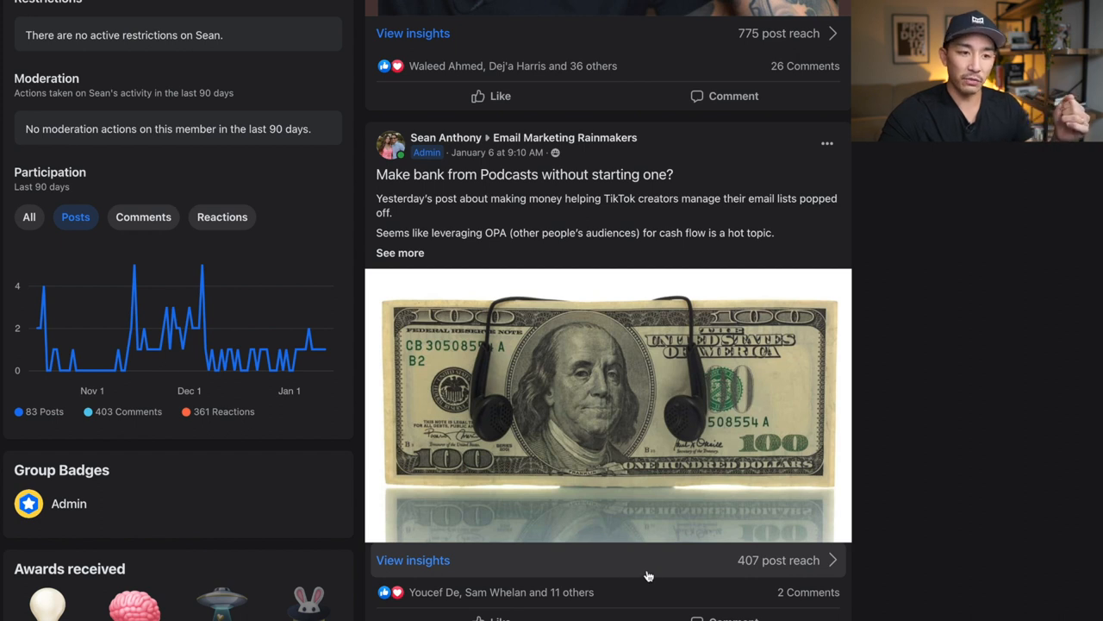
scroll("down", 3)
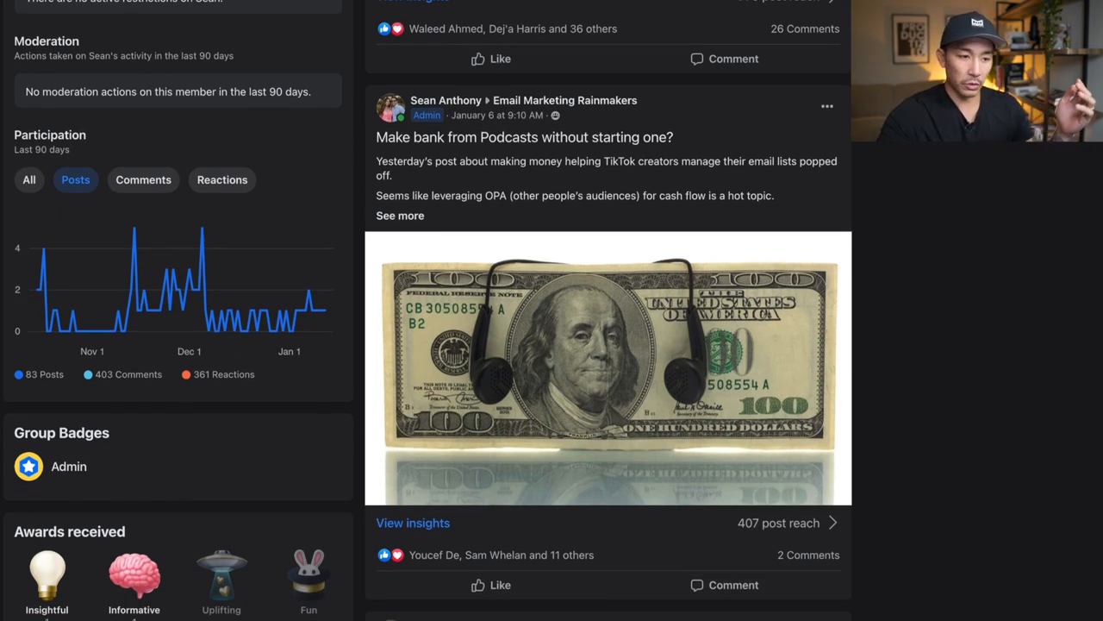
scroll("down", 3)
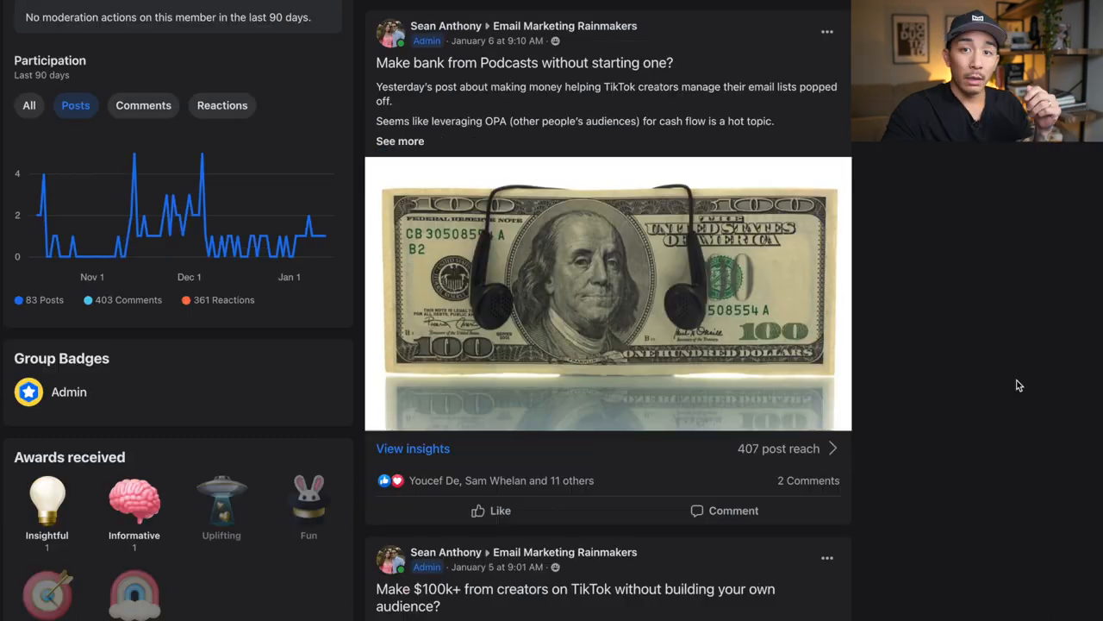